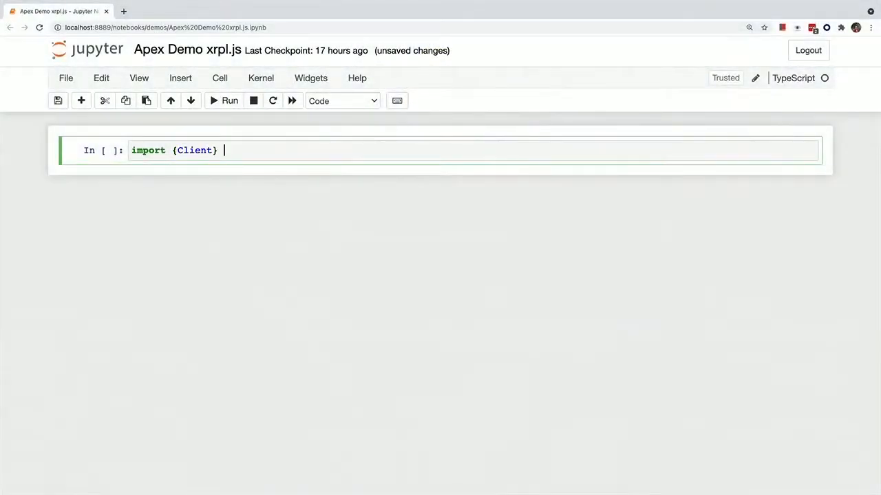
Step: Import Client from 'xrpl', connect to wss://s.altnet.rippletest.net and check isConnected() returns true
text(from 'xrpl')
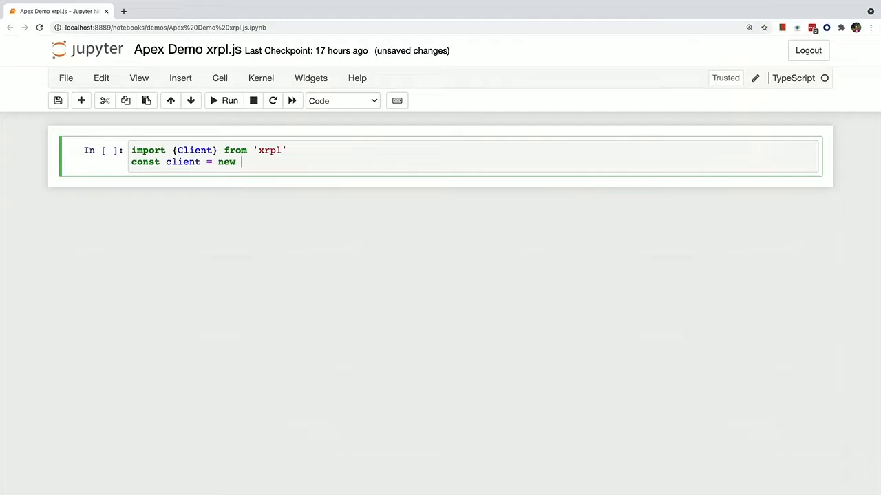
text(Client(''))
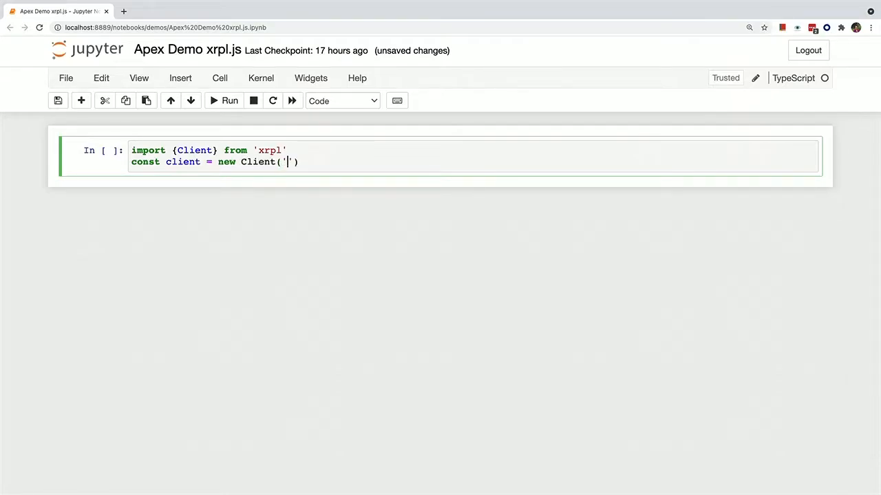
text(wss:)
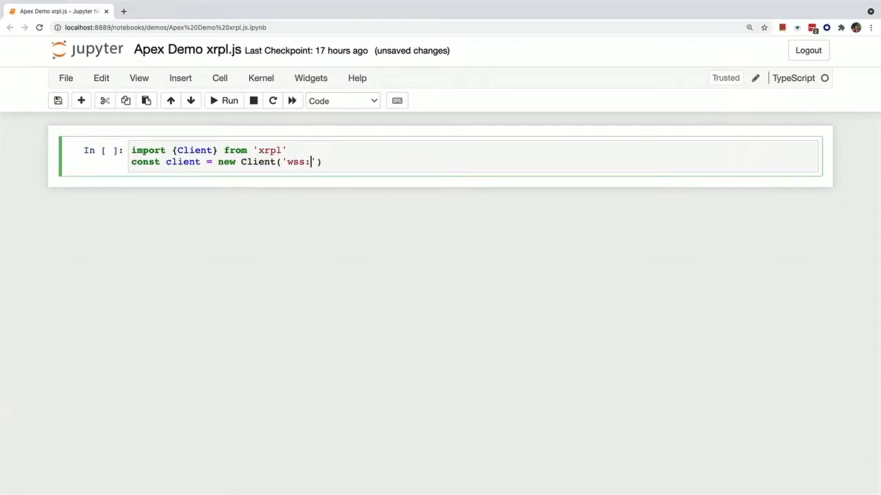
text(//s.altnet.)
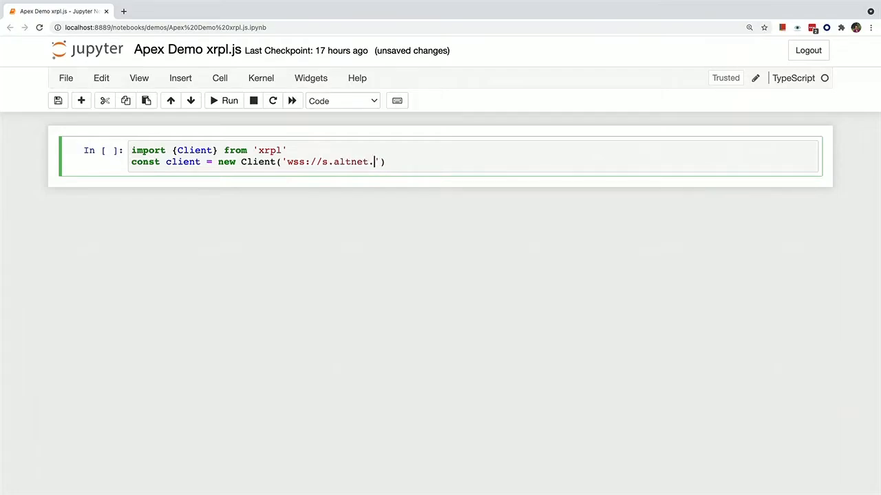
text(rippletest.net:51233)
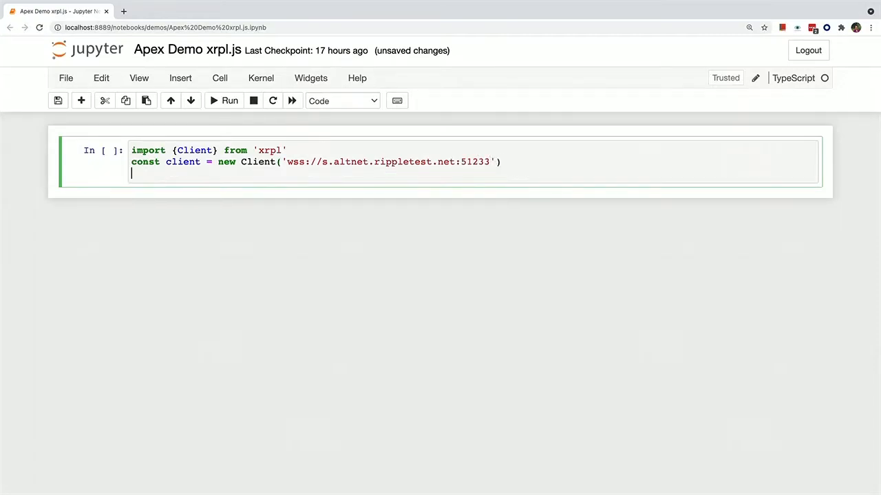
text(await cli)
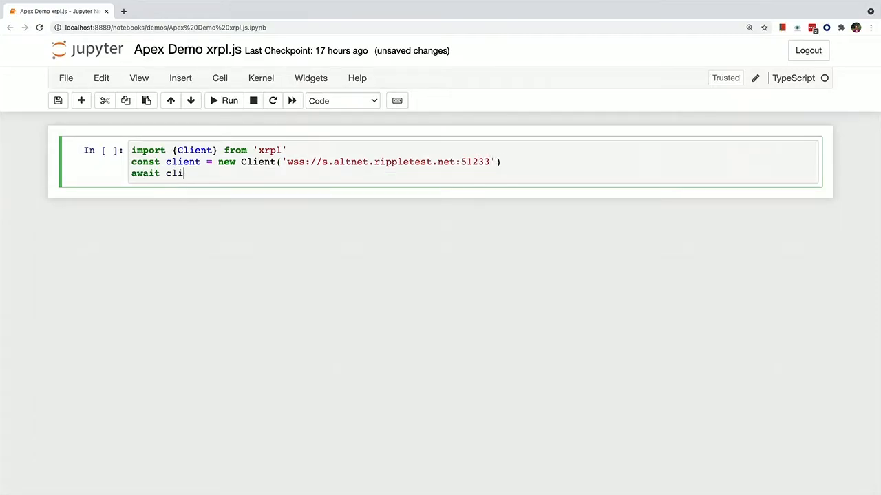
text(ent.connect)
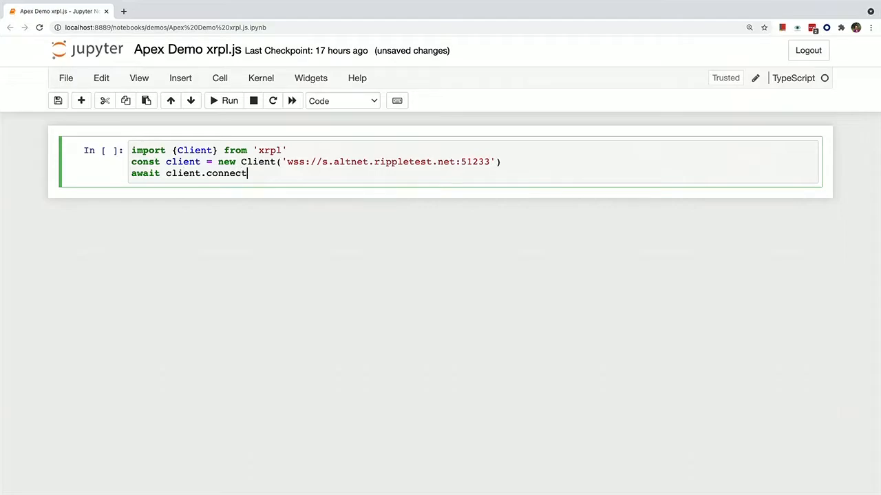
text(())
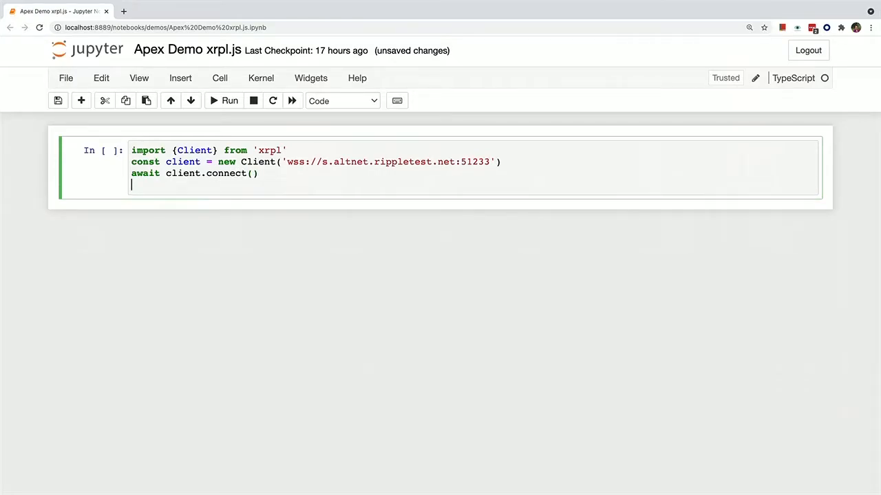
text(client.i)
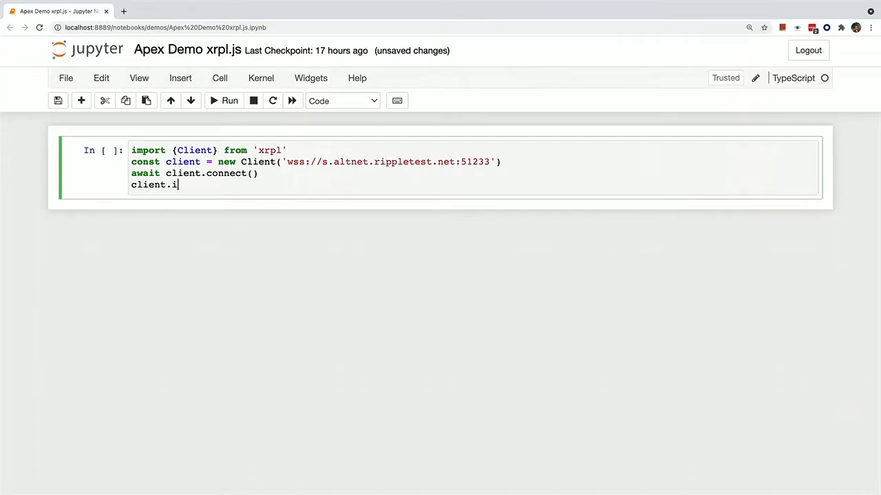
text(sConnected())
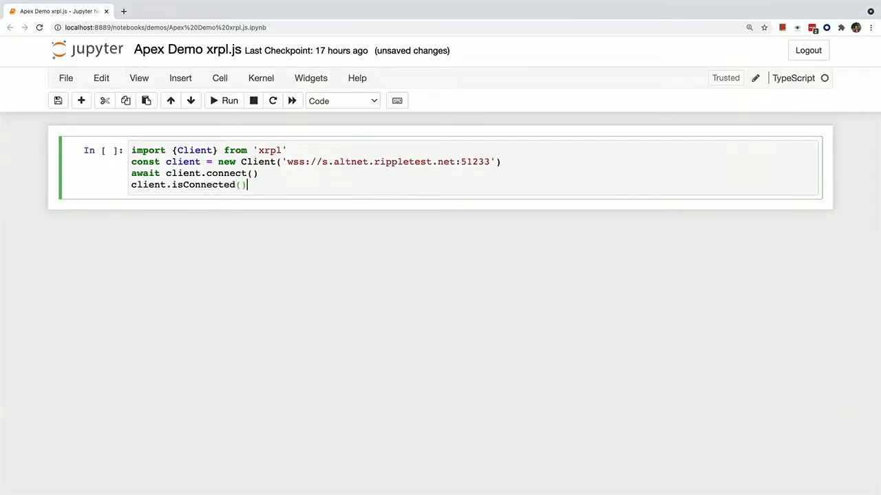
click(224, 100)
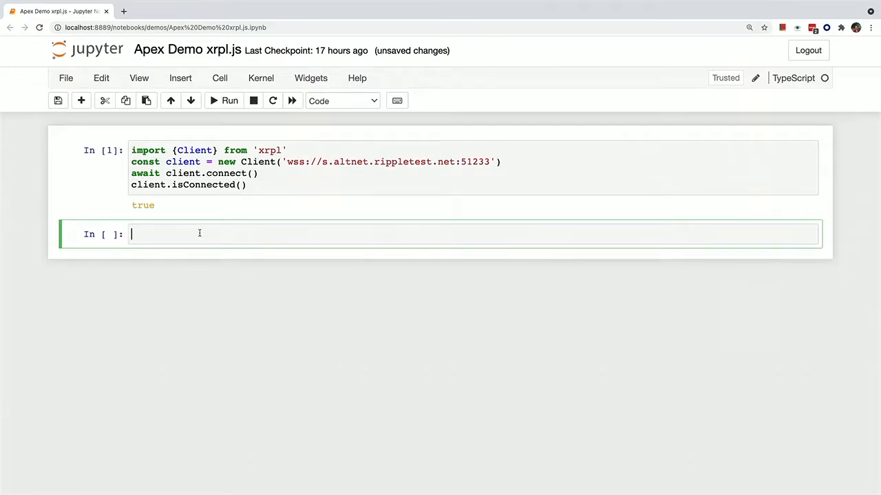
Step: Create a wallet with await client.generateFaucetWallet() and display its keys, address and seed
text(const wallet)
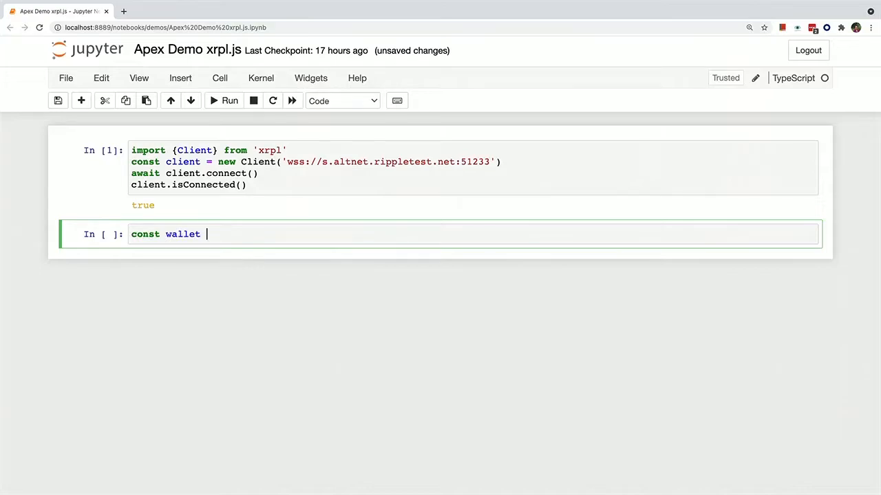
text(= await client.gene)
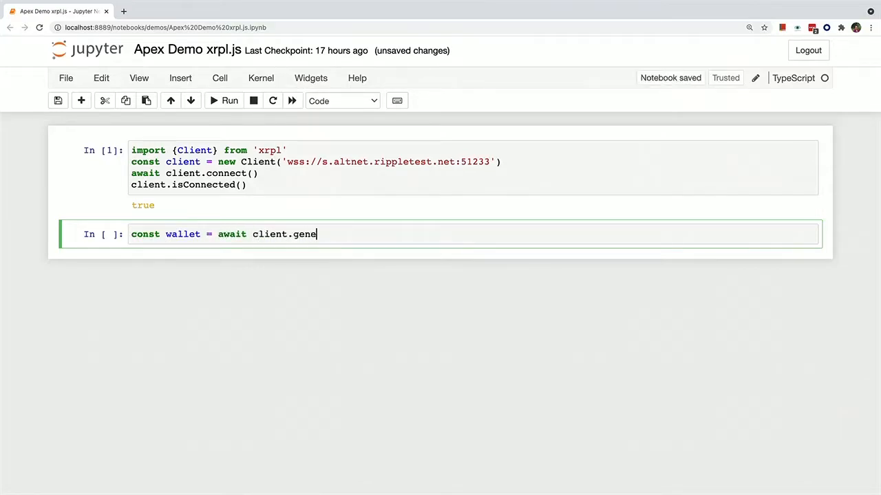
text(rateFau)
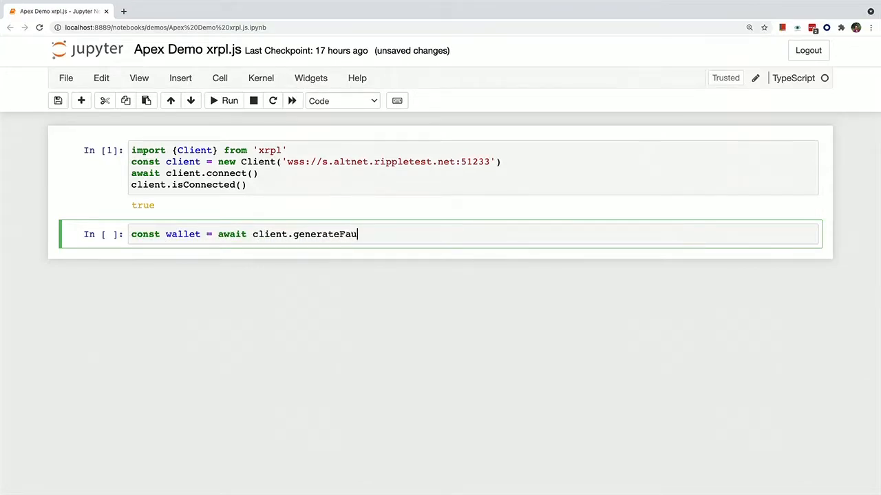
text(cetWallet)
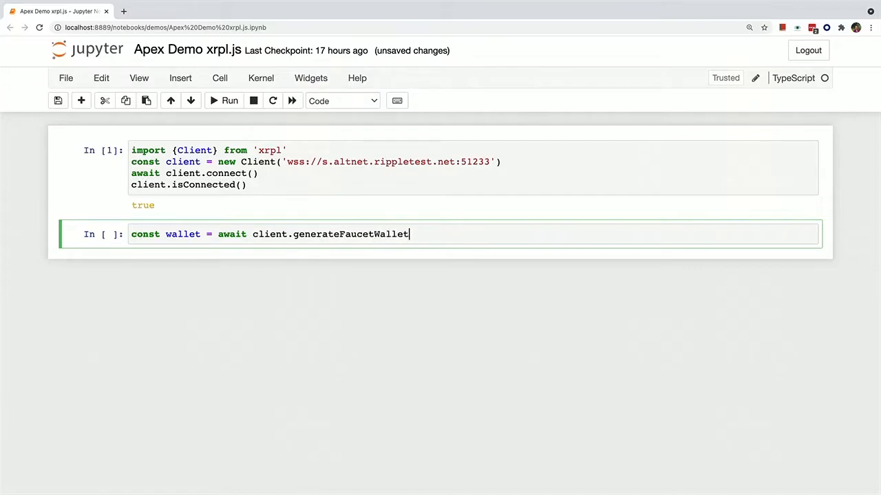
key(shift+enter)
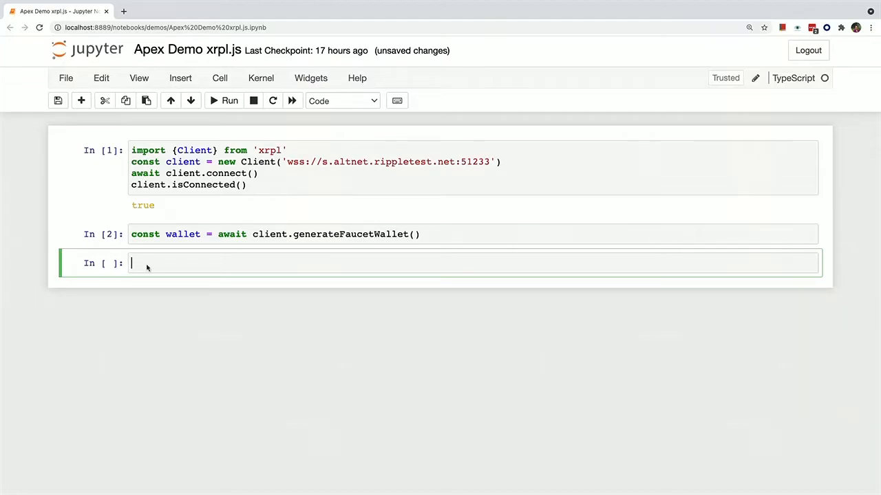
click(229, 100)
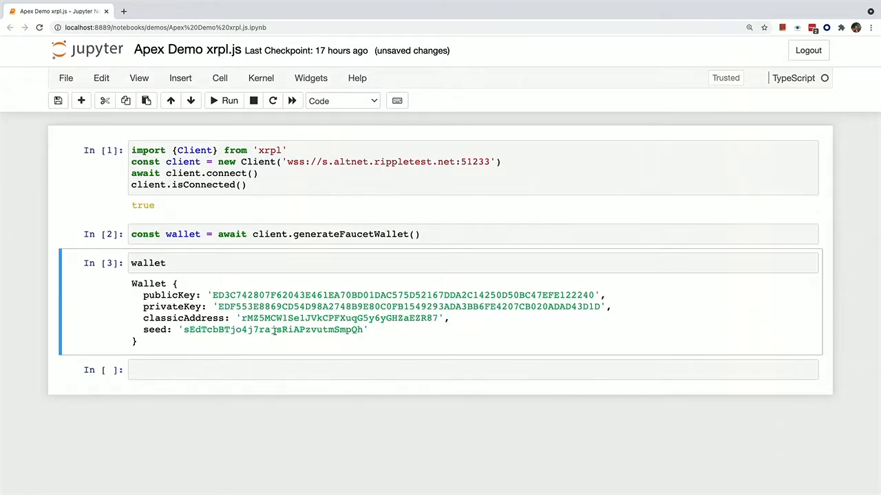
click(279, 370)
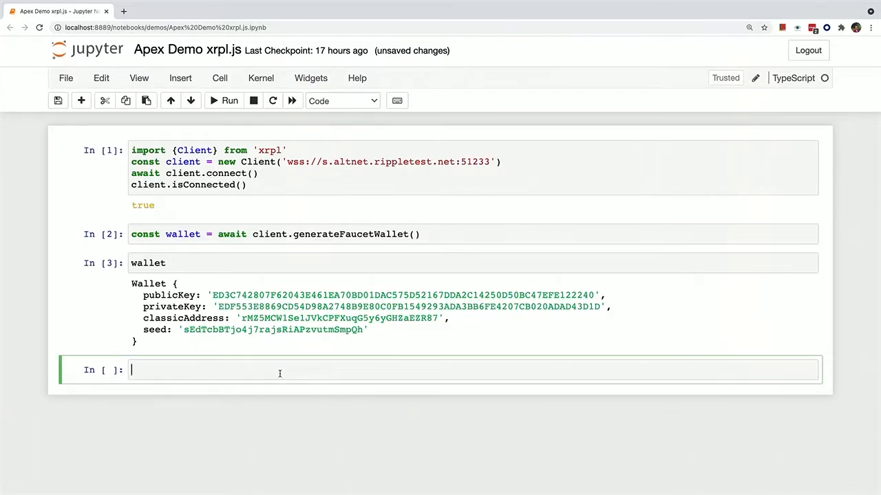
Step: Run await client.getBalances(wallet.classicAddress) and see the 1000 XRP balance
text(awai)
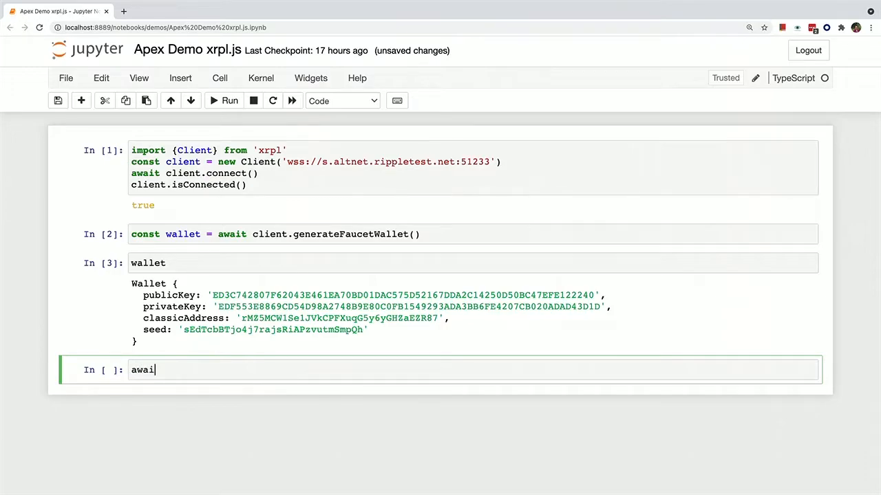
text(t)
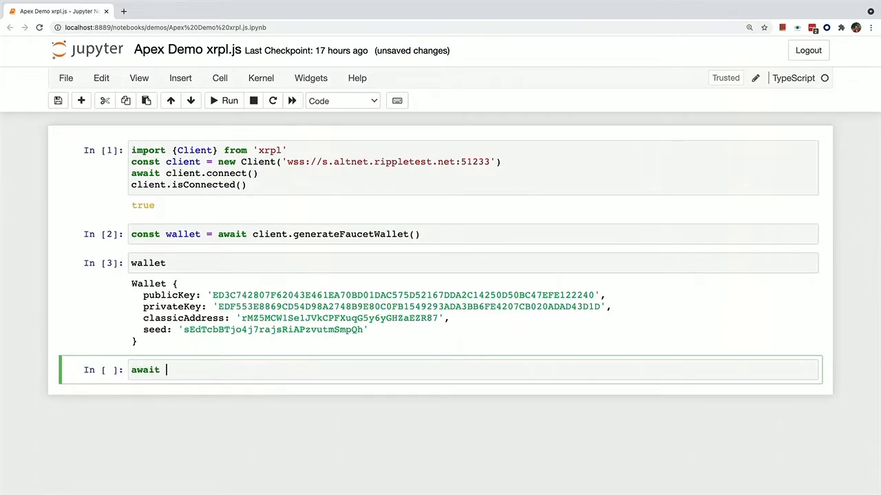
text(client.g)
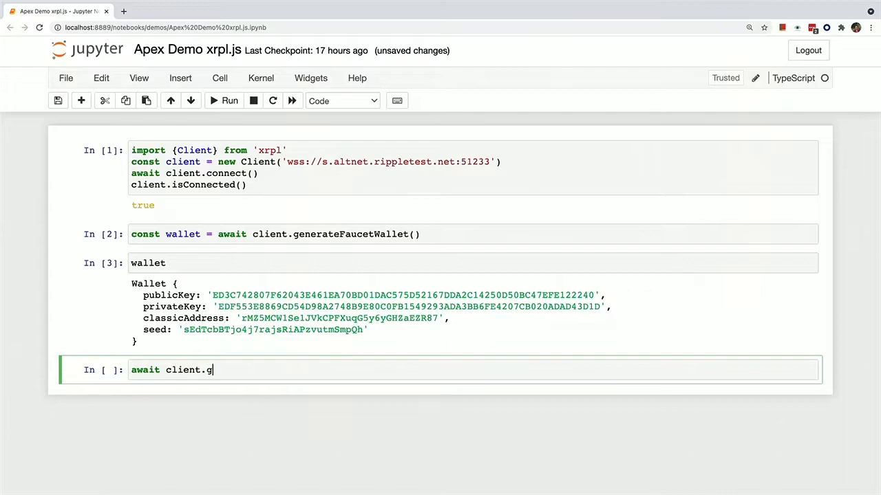
text(etBalances())
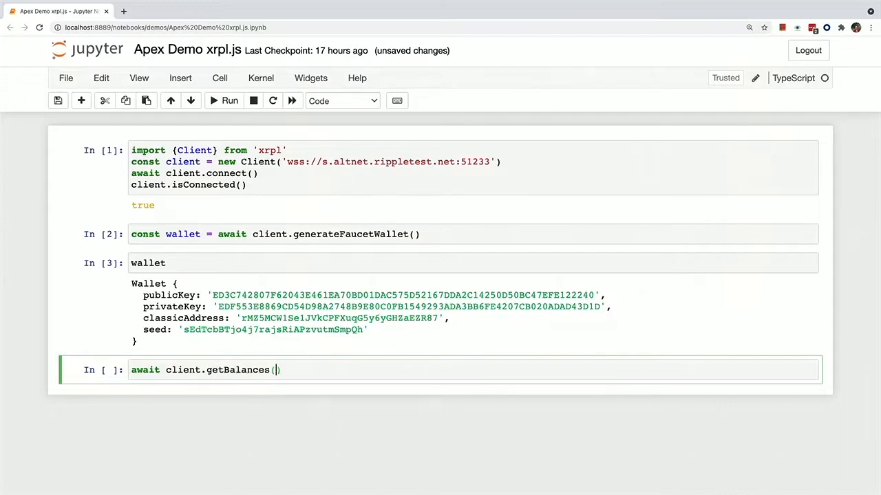
text(wallet.classic)
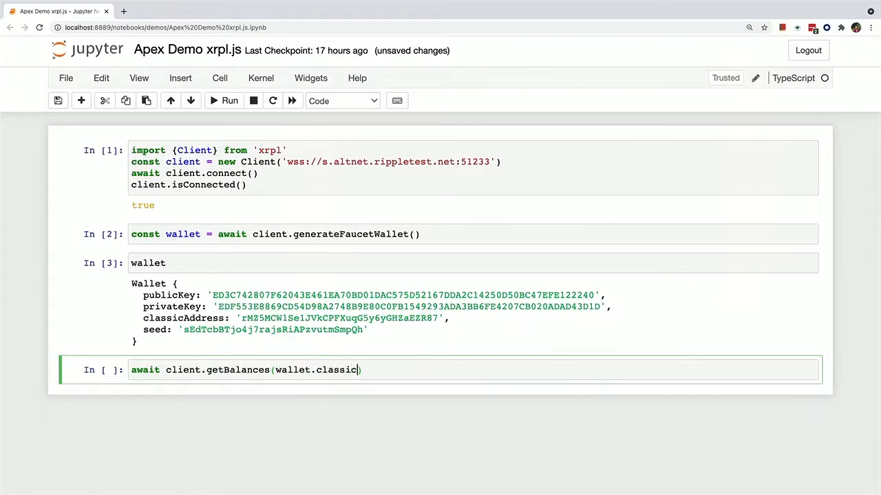
click(230, 100)
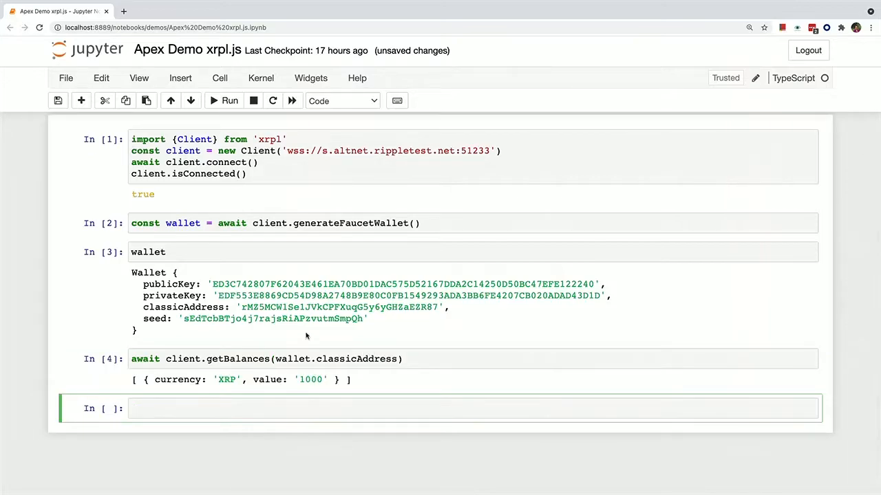
scroll(down, 3)
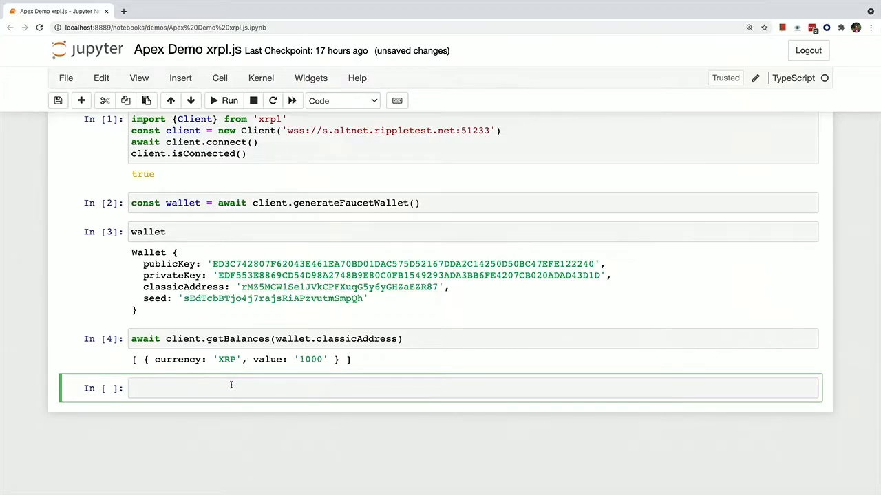
Step: Import {Payment} from 'xrpl' and declare const payment: Payment = {}
text(import {)
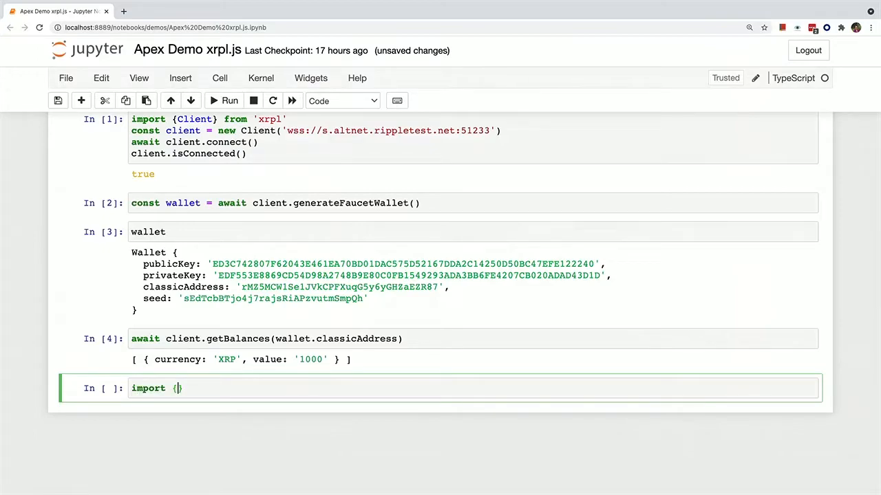
text(Pay)
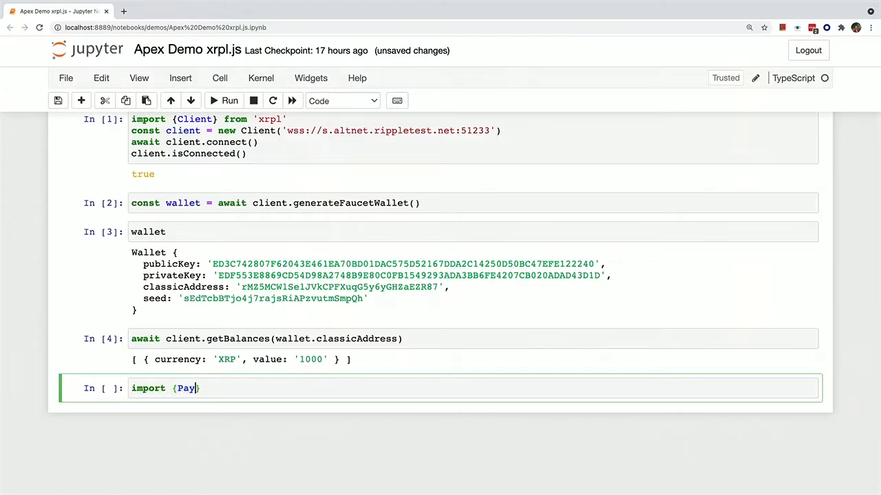
text(ment)
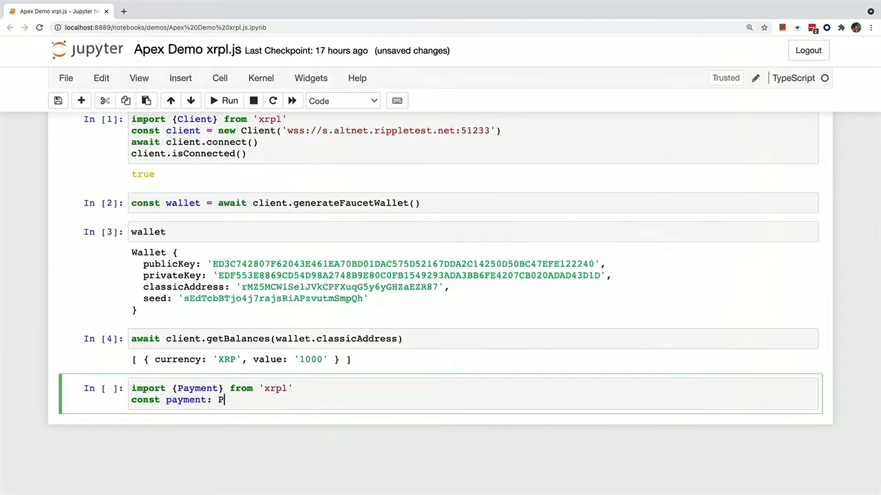
text(ayment = {})
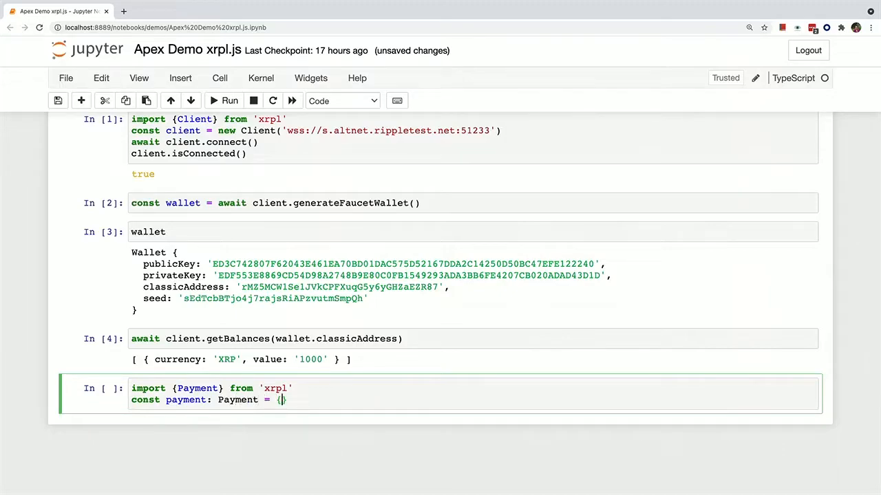
click(230, 100)
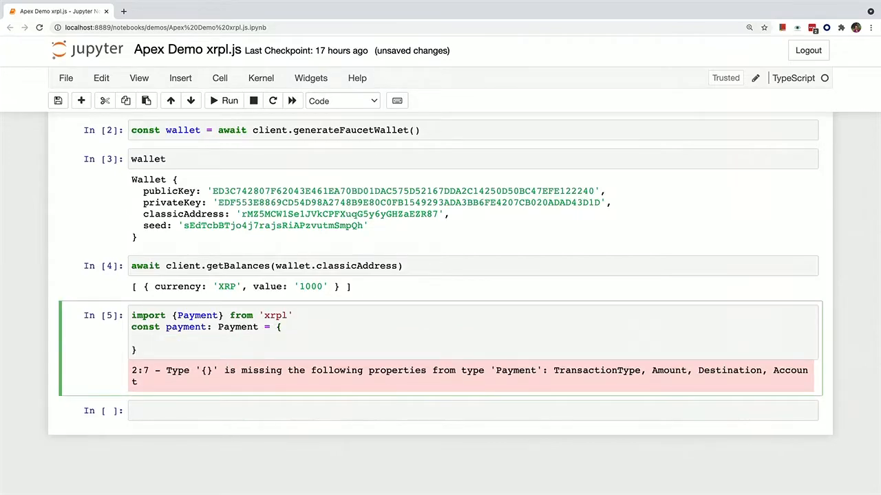
Step: Fill the payment with TransactionType 'Payment', Amount xrpToDrops(30), Destination and Account wallet.classicAddress
text(Tra)
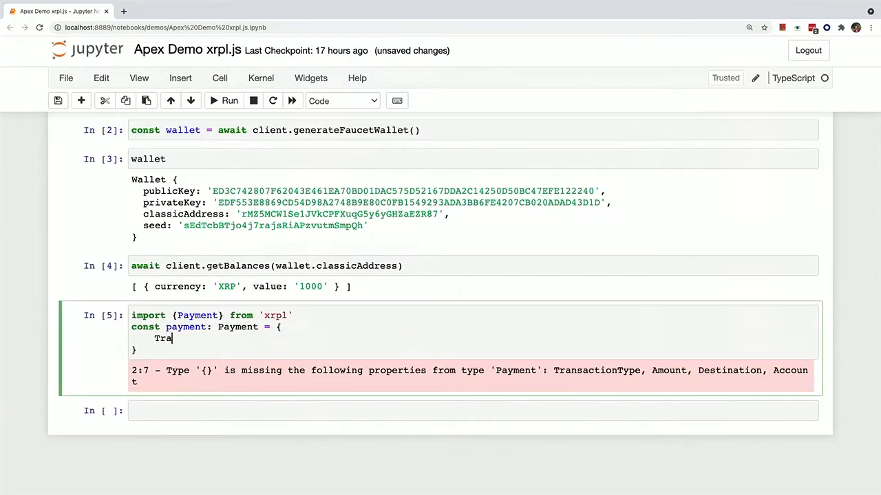
text(nsactio)
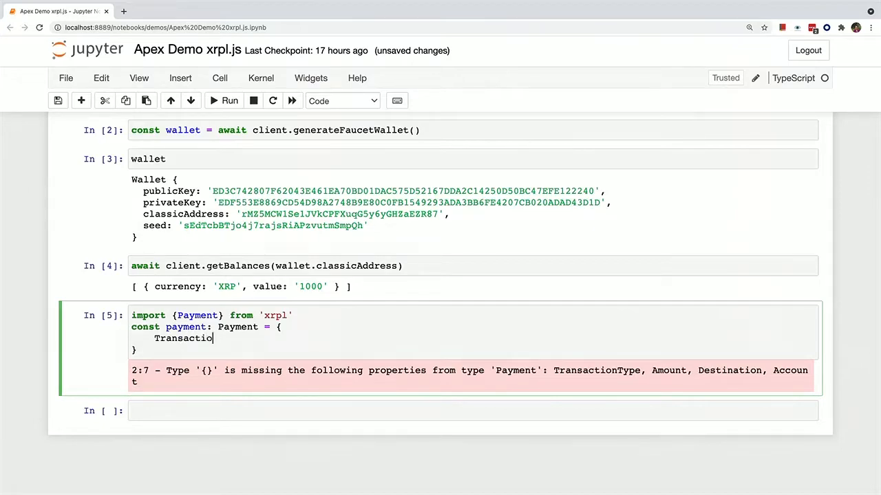
text(nType:)
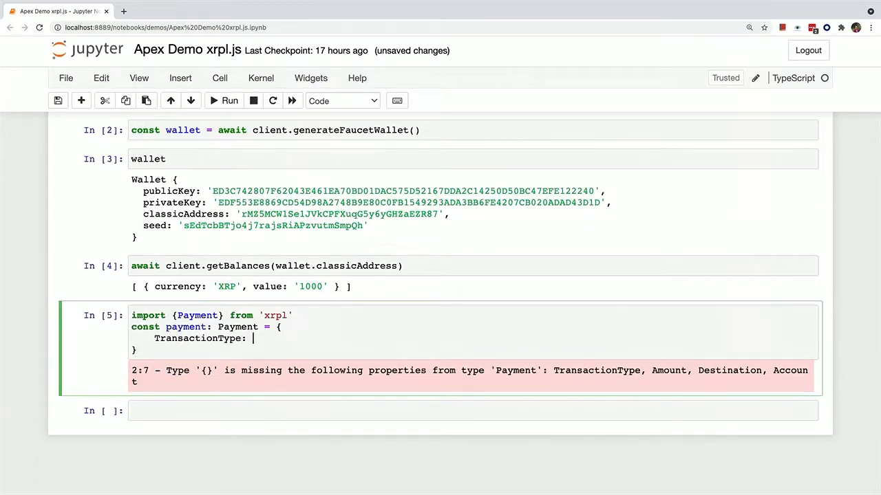
text('Pay')
text(Amo)
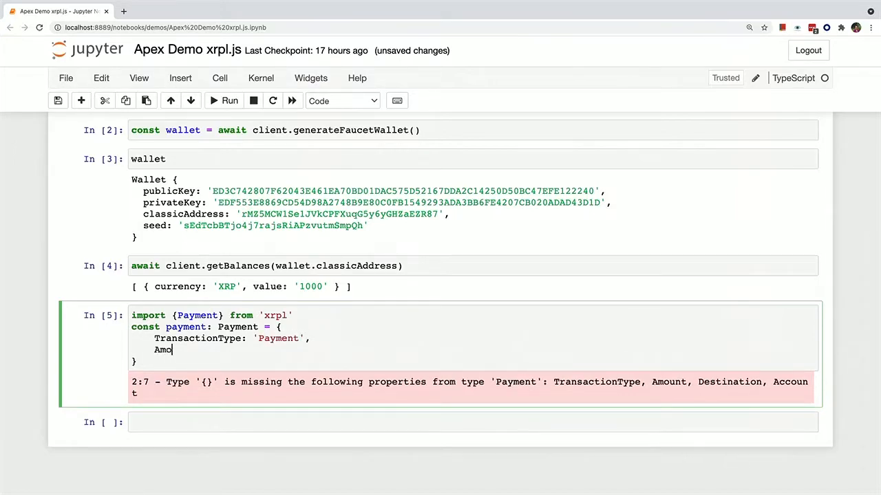
text(unt:)
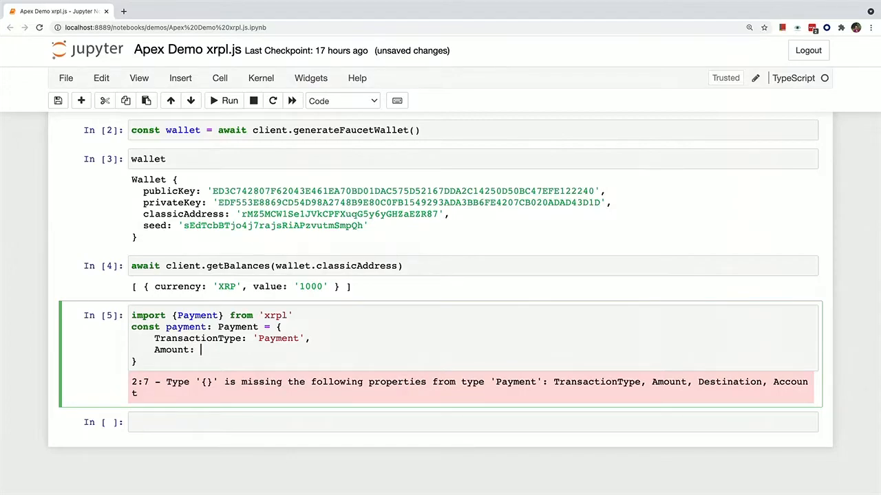
text(xrp)
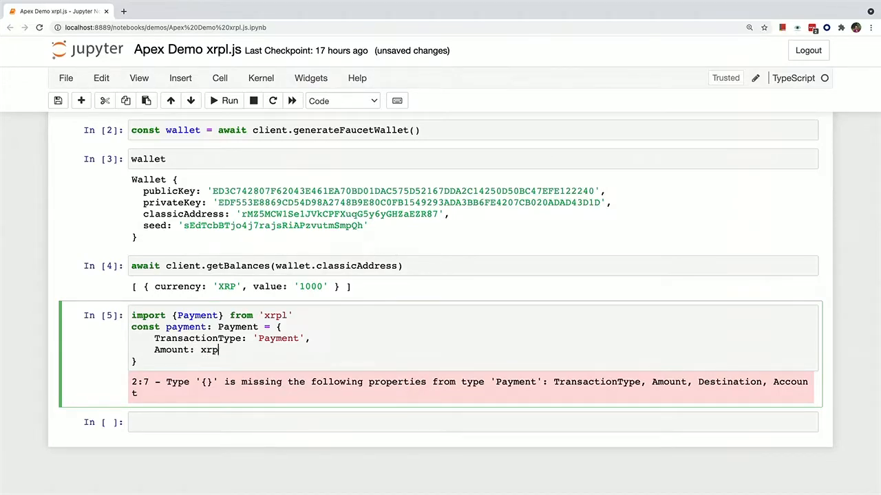
text(ToDrops())
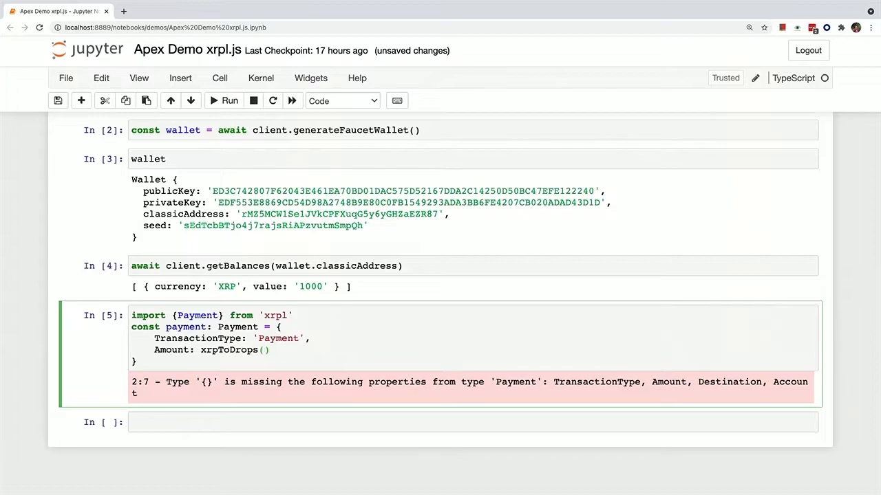
text(30),)
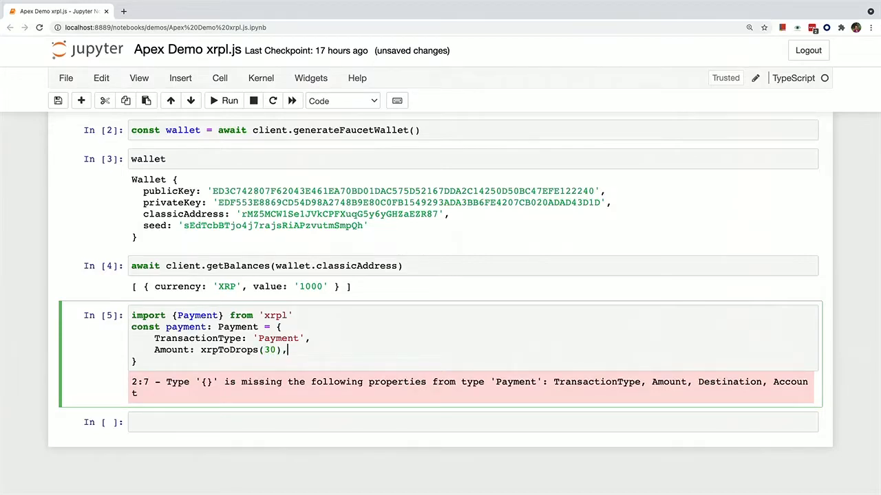
text(D)
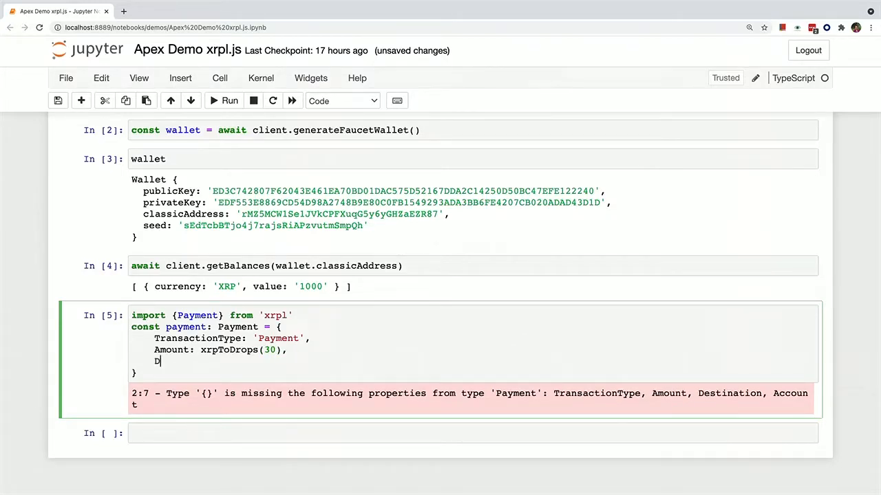
text(estination: 'rUCzEr6jrEyMpjhs4wSdQdz4g8Y382NxfM',)
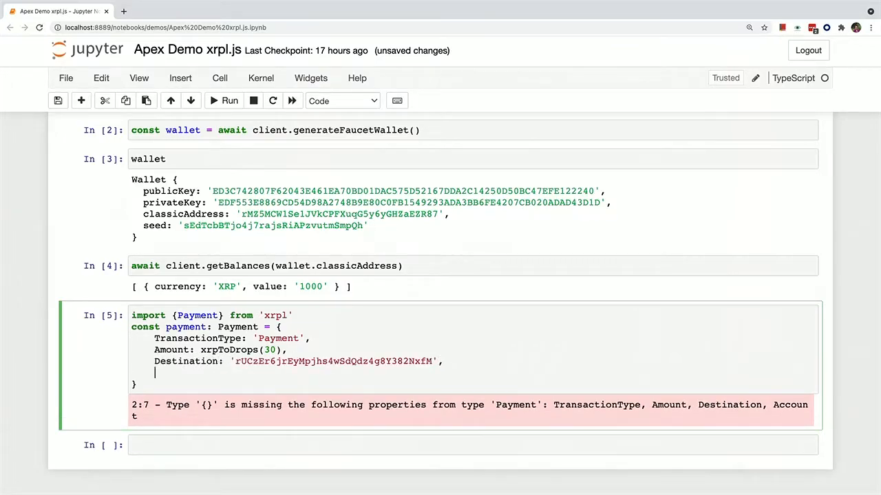
text(Account:)
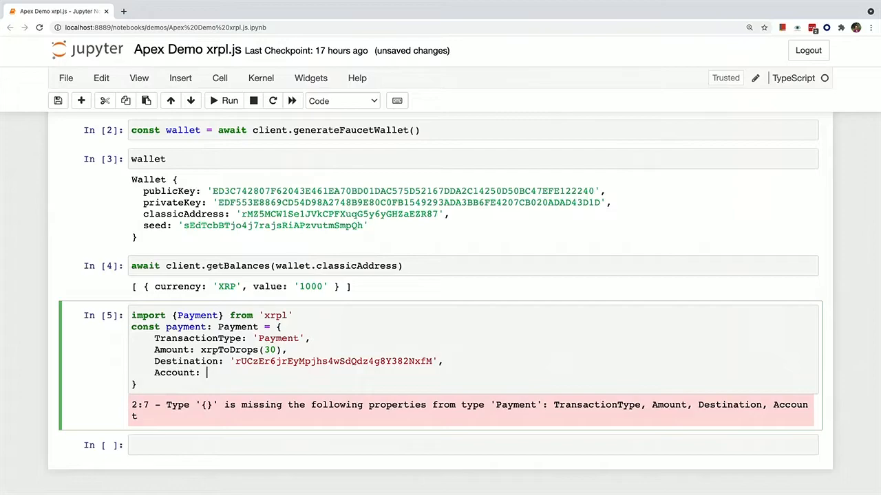
text(walle)
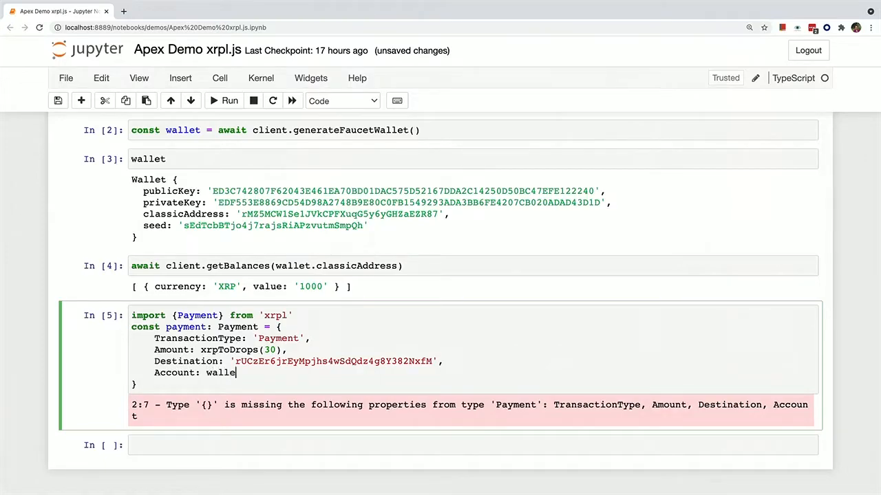
text(.classicAddress,)
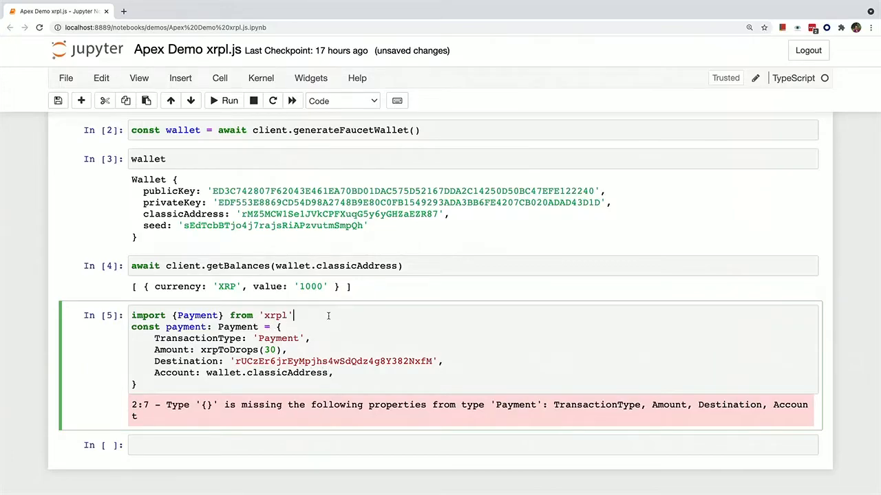
Step: Import xrpToDrops, display payment and run it, showing Amount '30000000'
text(import xr)
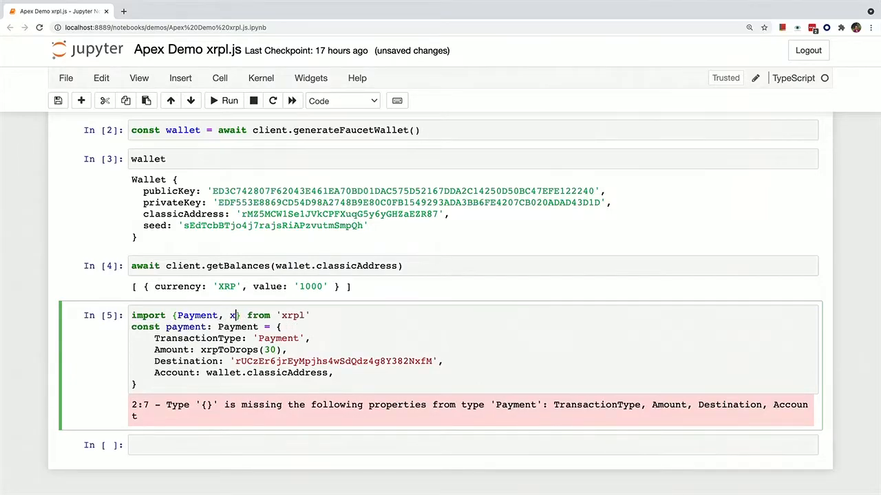
text(rToDrops)
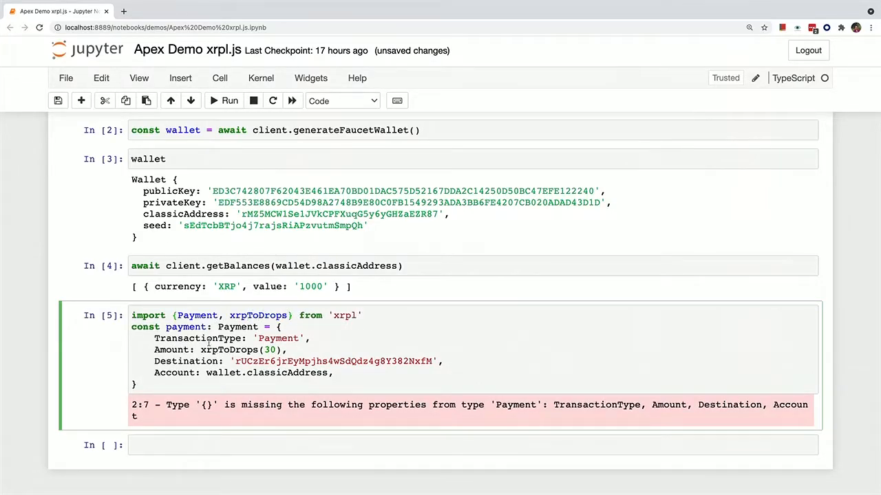
text(payment)
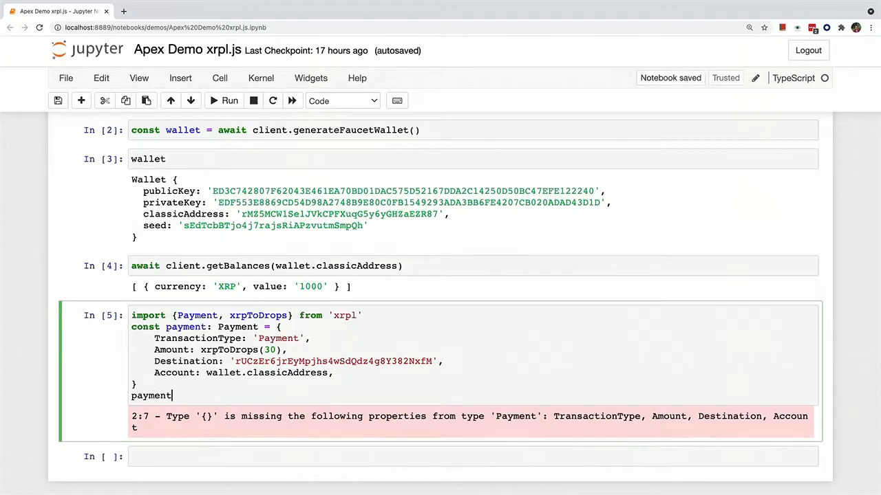
click(229, 101)
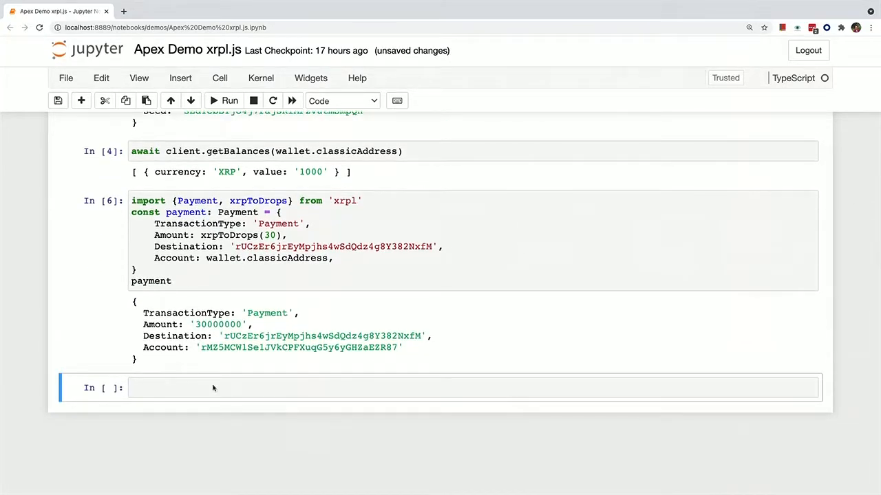
click(202, 387)
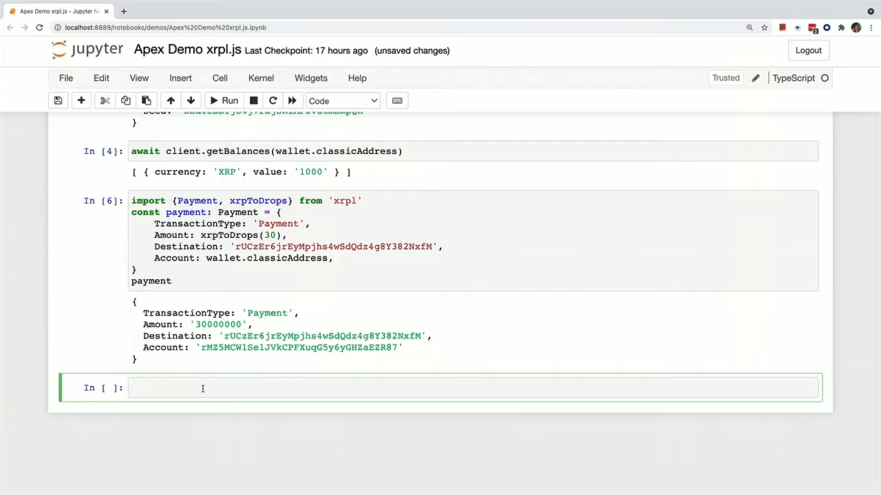
Step: Run const autofilledPayment = await client.autofill(payment) and display the Flags, Sequence, Fee and LastLedgerSequence
text(const a)
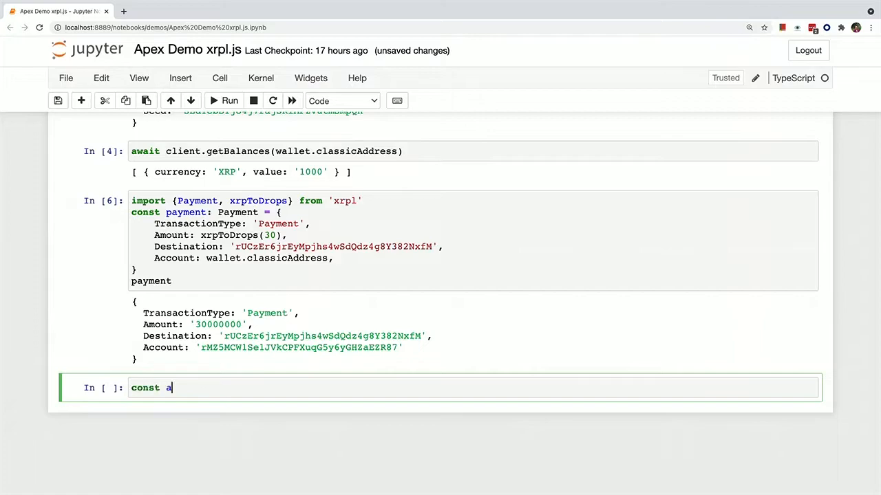
text(utofilledP)
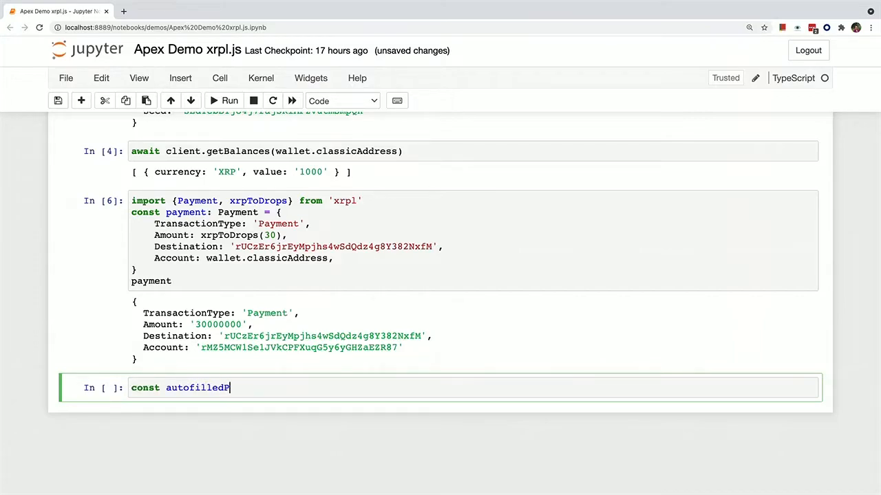
text(ayment = await)
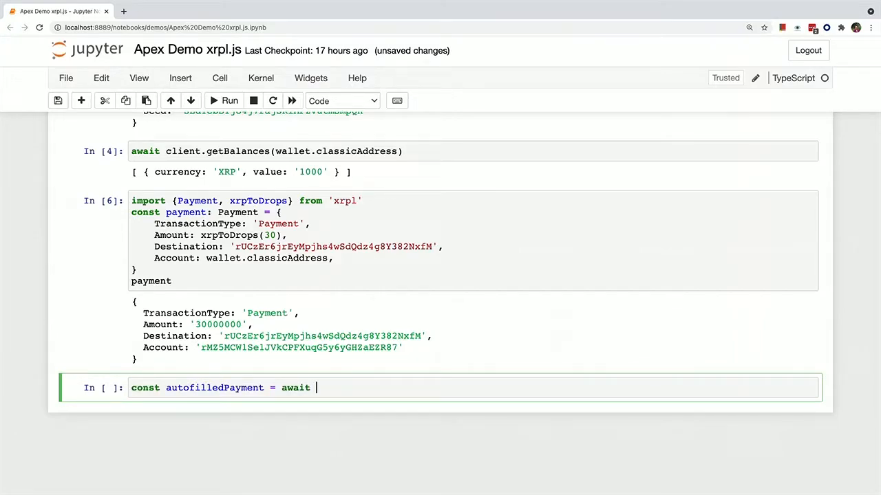
text(client.autofill())
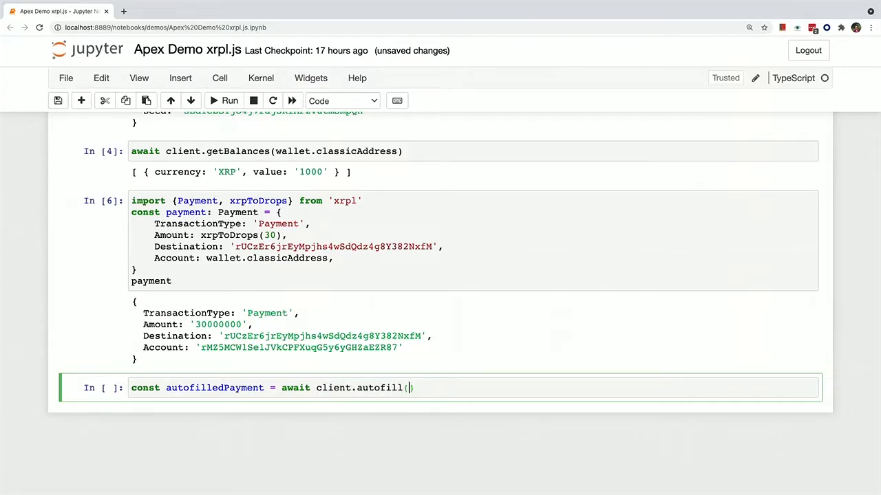
text(payment)
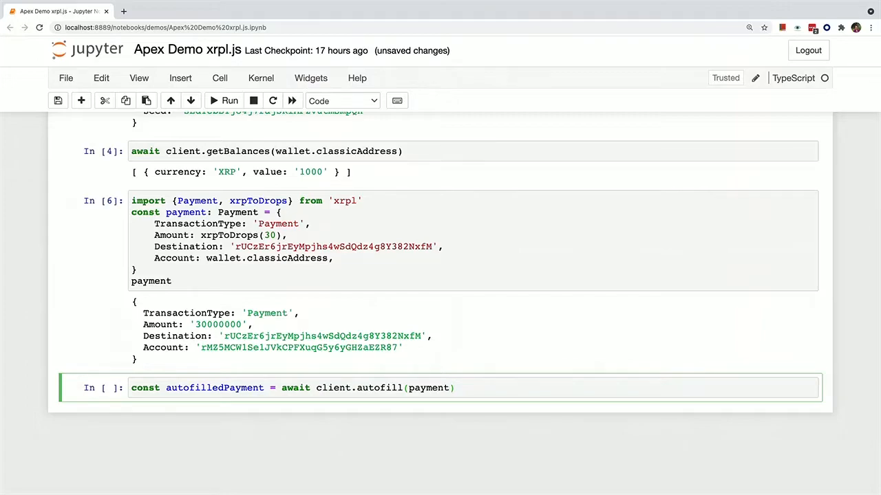
text(autofilled)
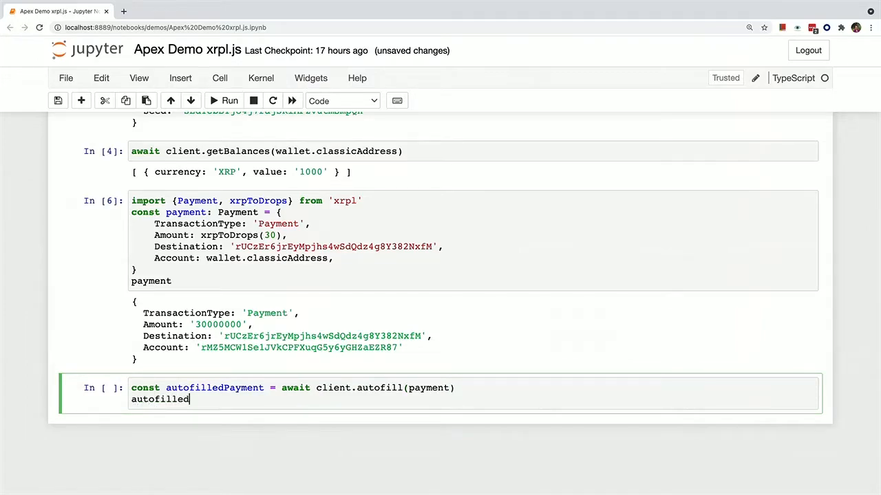
click(230, 100)
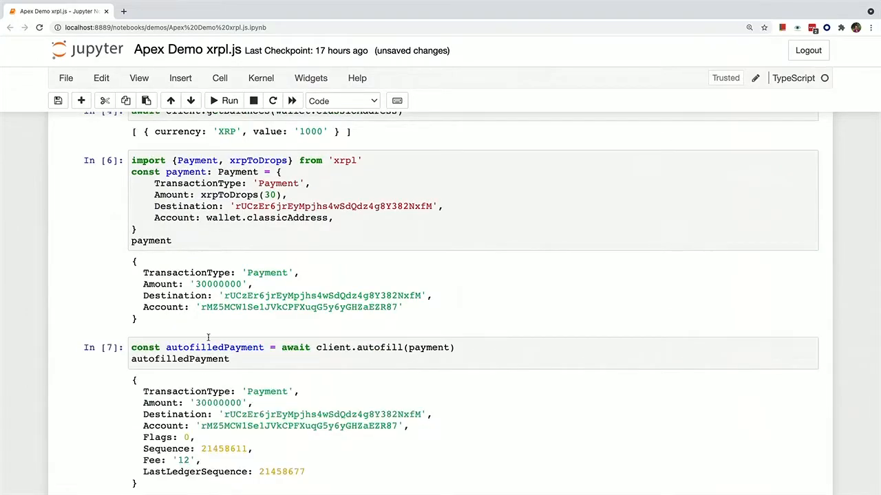
scroll(down, 3)
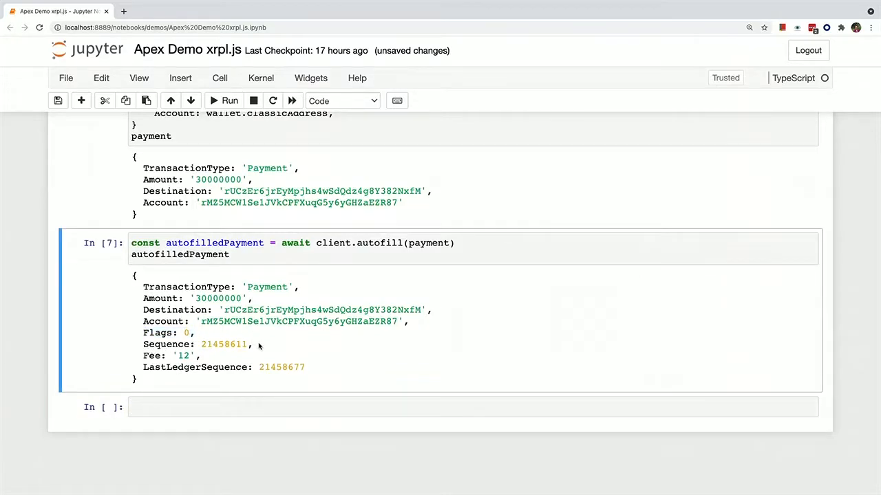
mouse_move(305, 376)
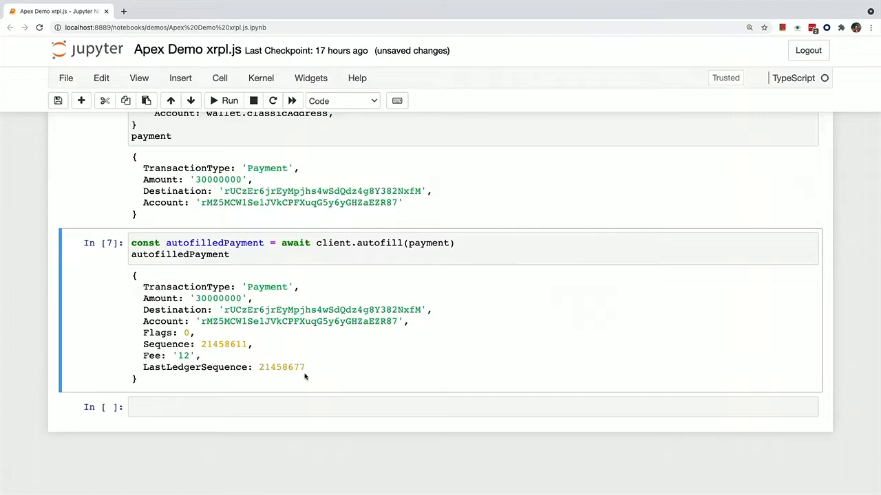
mouse_move(241, 358)
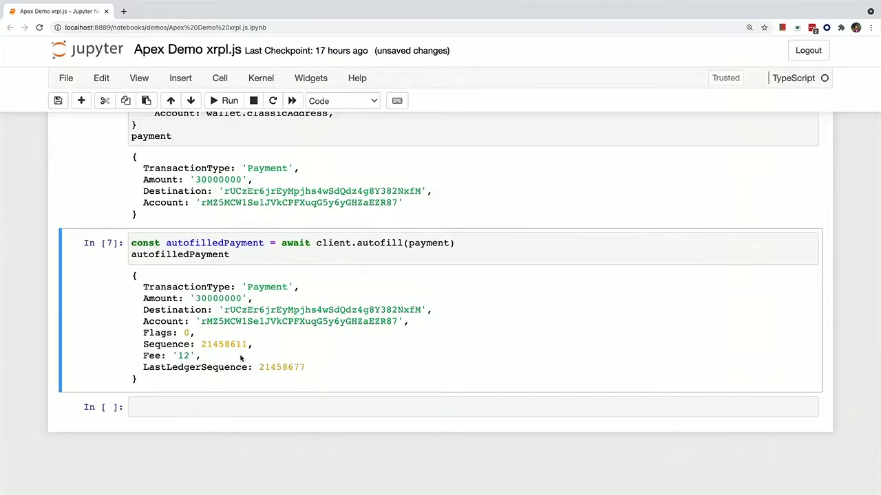
mouse_move(242, 357)
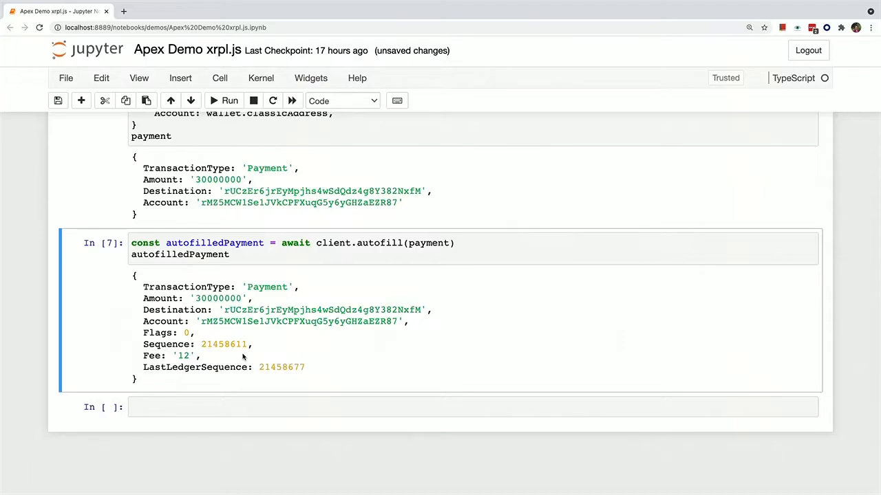
mouse_move(215, 361)
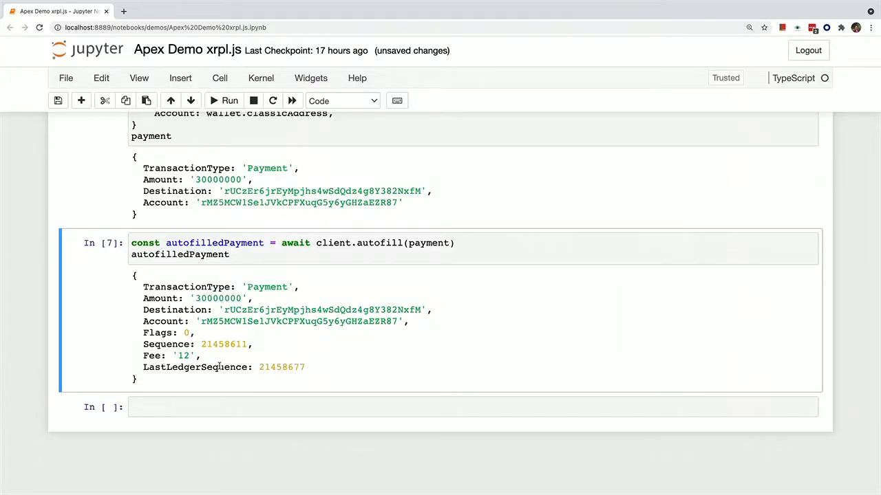
Step: Write const signedPayment = sign(autofilledPayment) with import {sign} from 'xrpl'
click(256, 407)
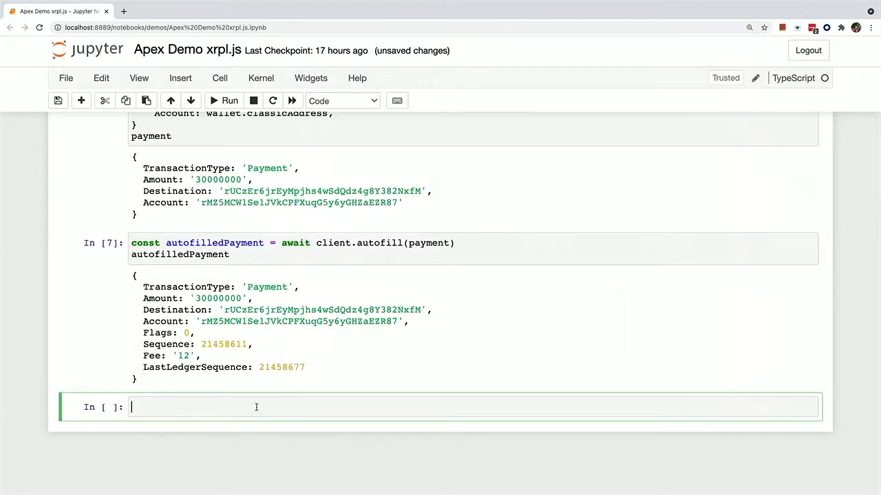
text(const s)
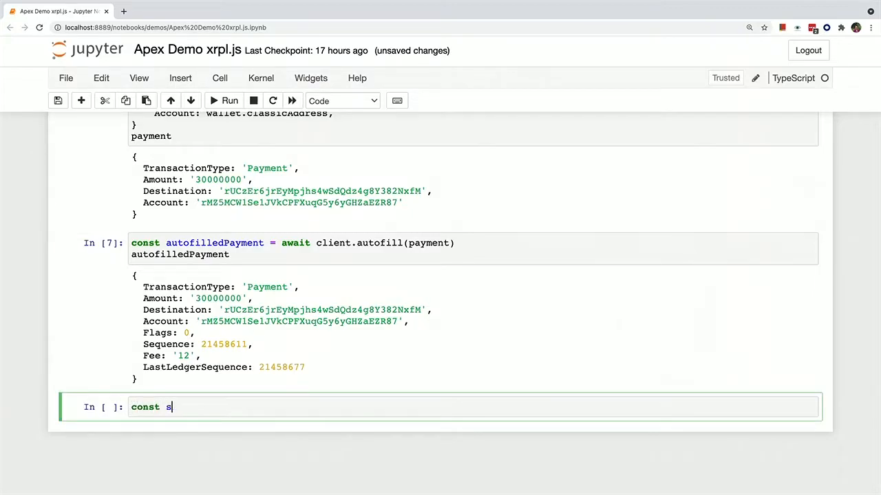
text(ignedPayment = a)
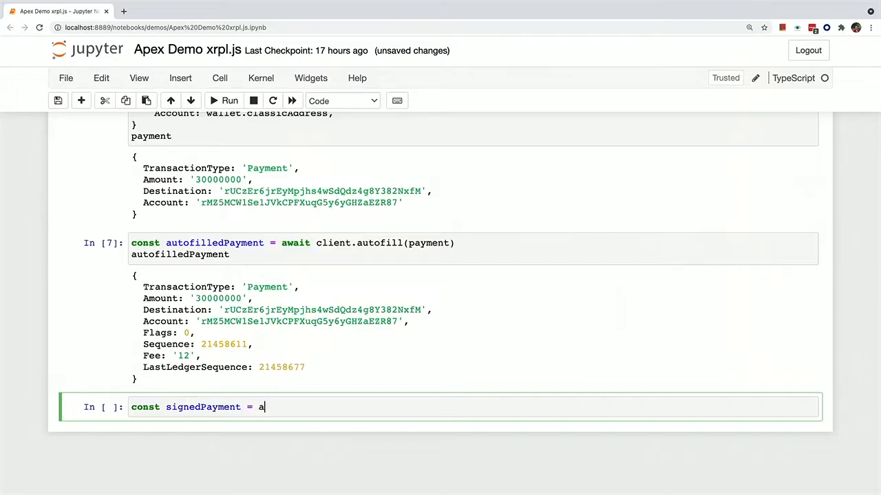
text(sign(p)
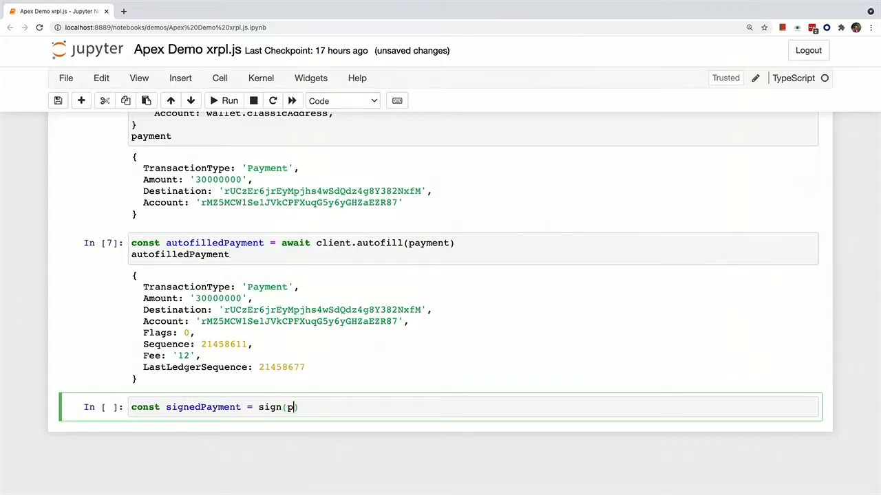
text(utofilledPayment)
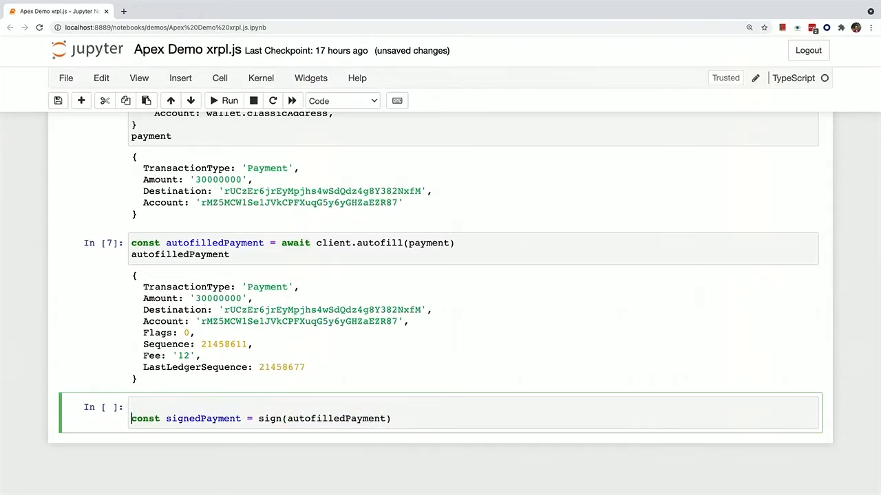
text(import {si)
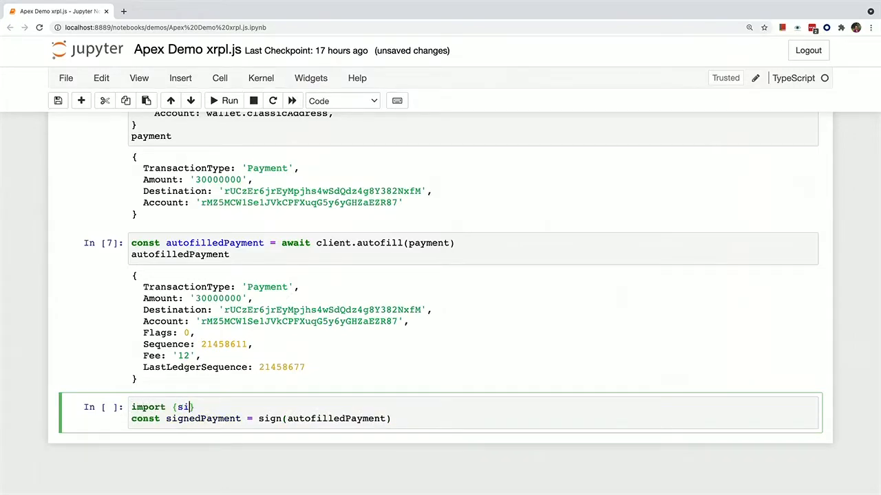
text(gn} from 'xrpl)
text(signedPaym)
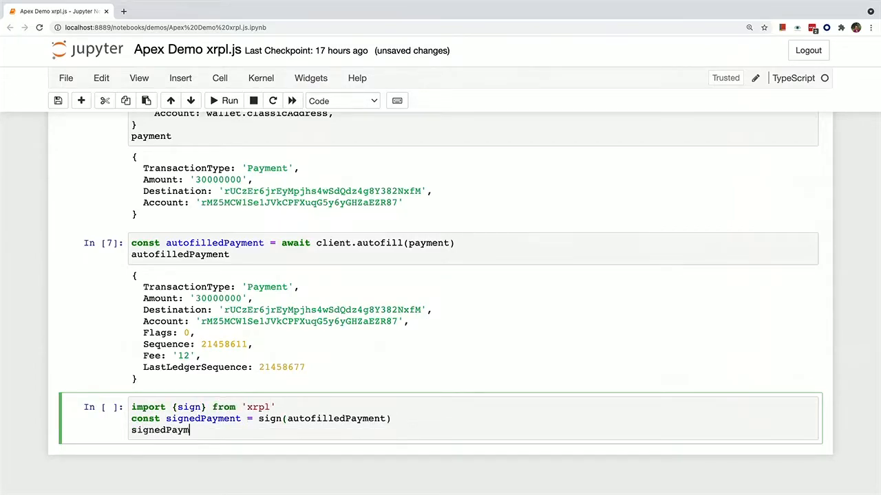
Step: Correct the call to sign(wallet, autofilledPayment) and run it to output the signed hex blob
click(229, 101)
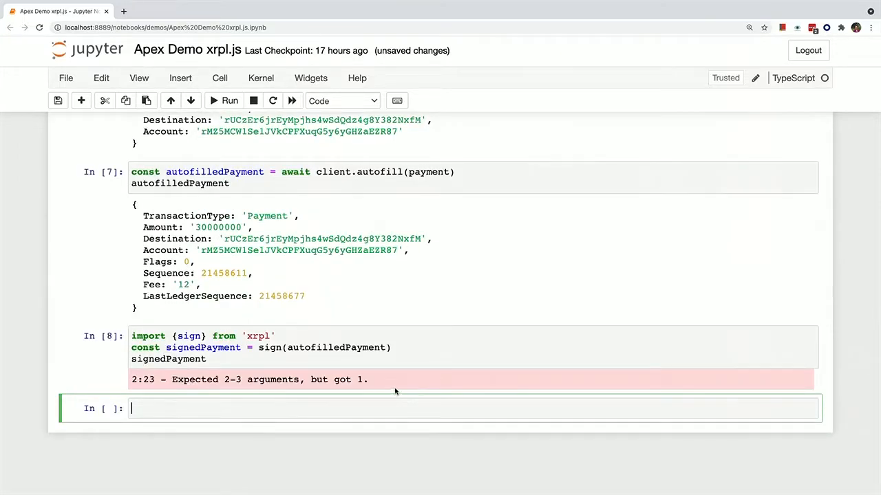
text(, wal)
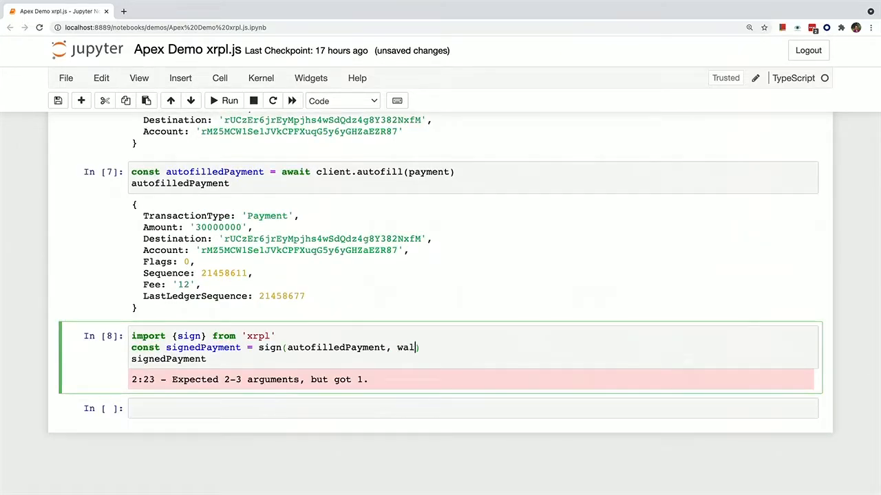
click(229, 101)
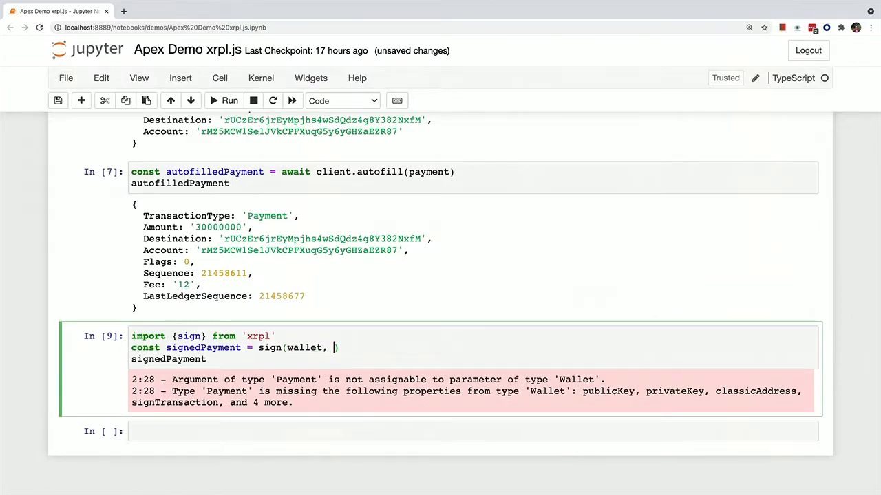
text(auto)
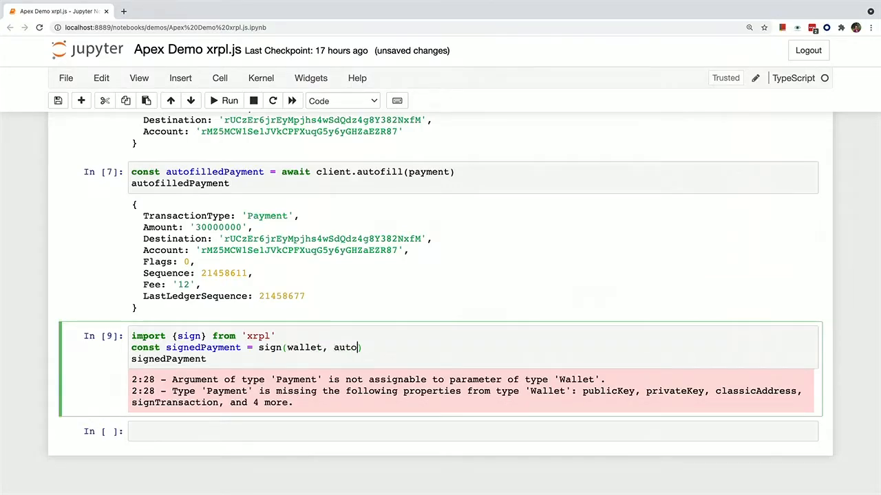
click(229, 100)
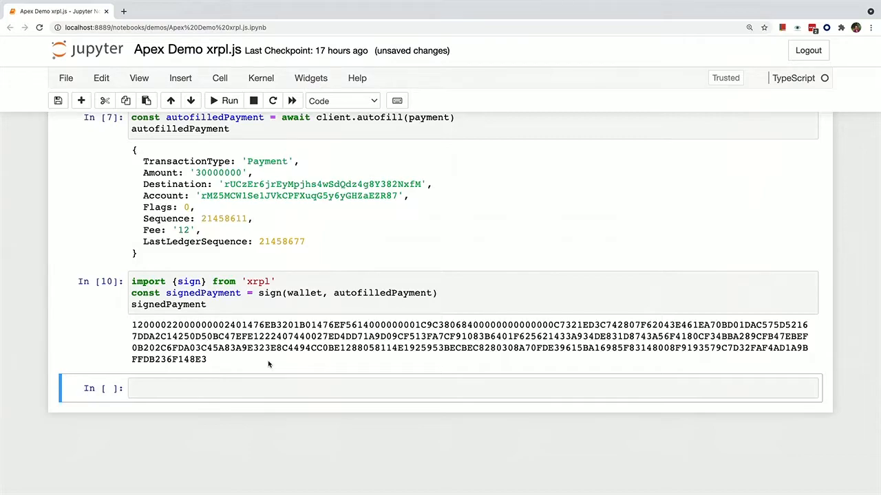
click(270, 388)
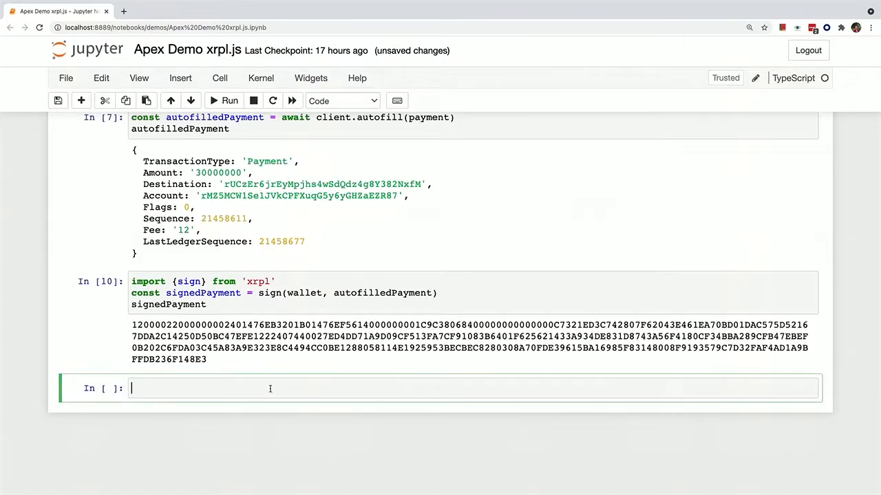
Step: Submit with await client.submitSignedTransaction(signedPayment) and display response, showing tefMAX_LEDGER
text(const)
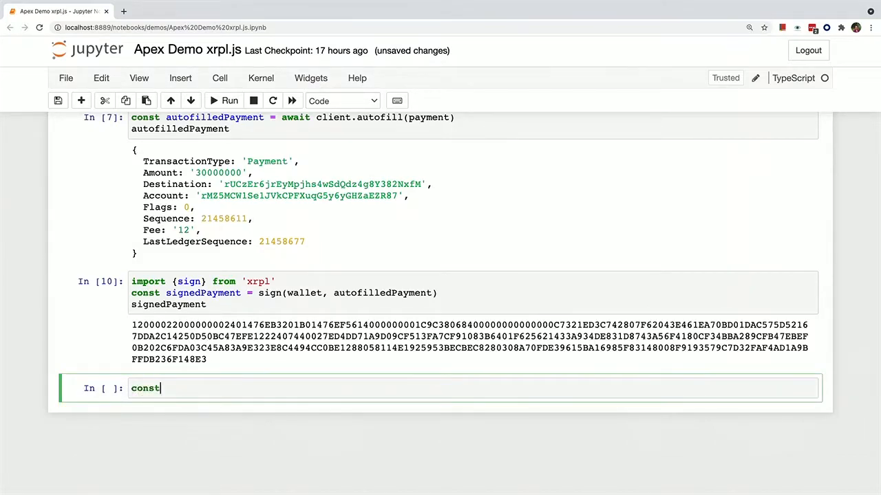
text(response = await)
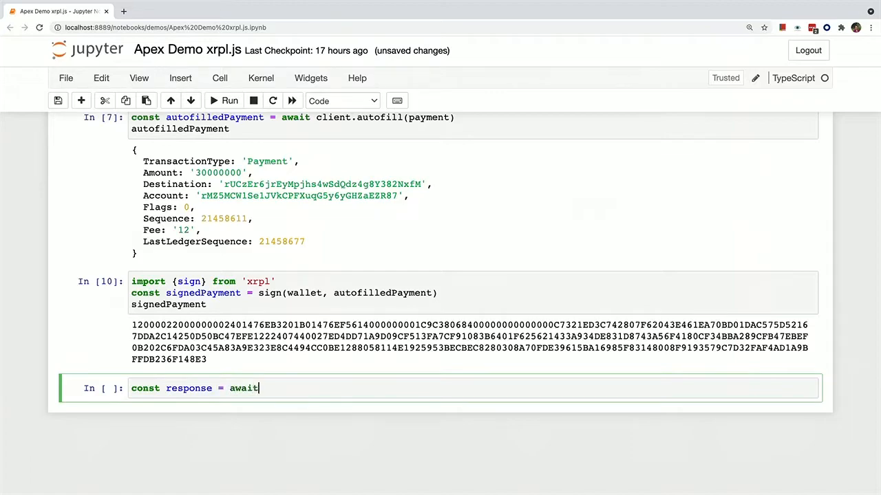
text(client.su)
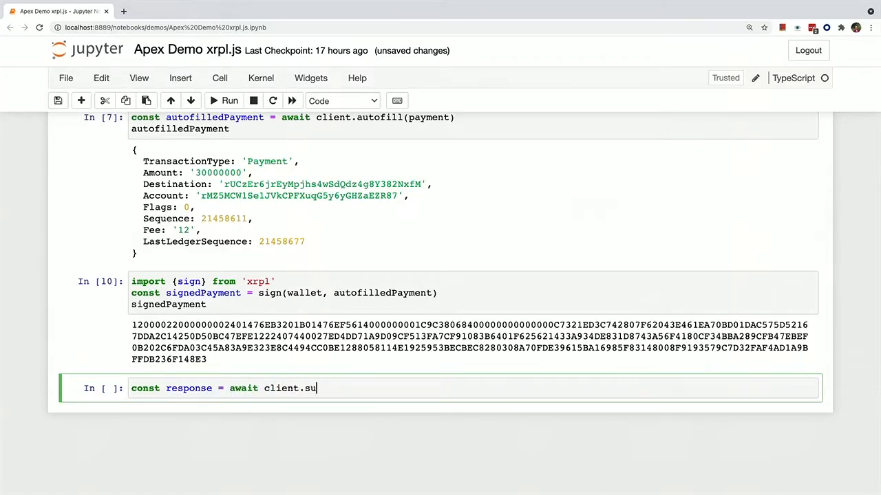
text(bmitSigned)
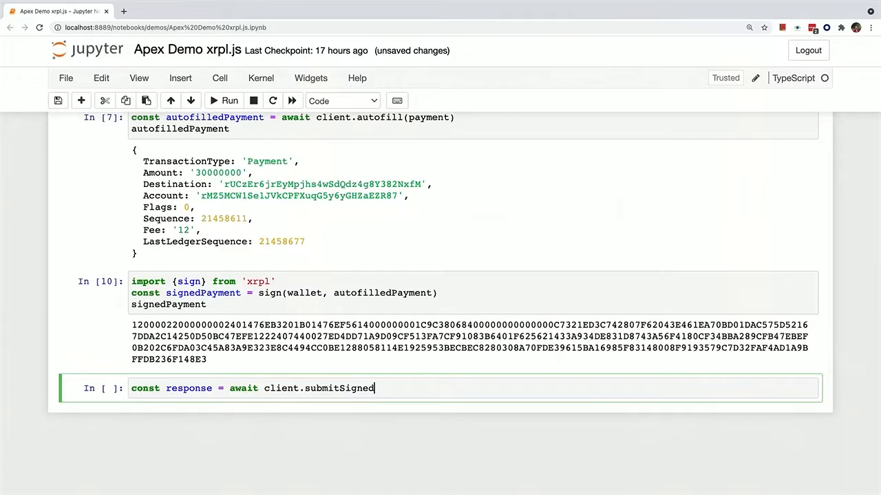
text(Transc)
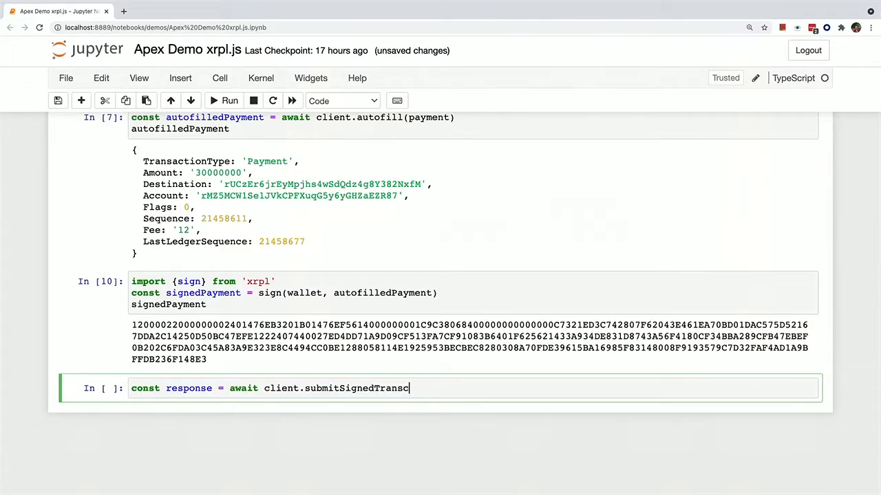
text(action(signedPayment)
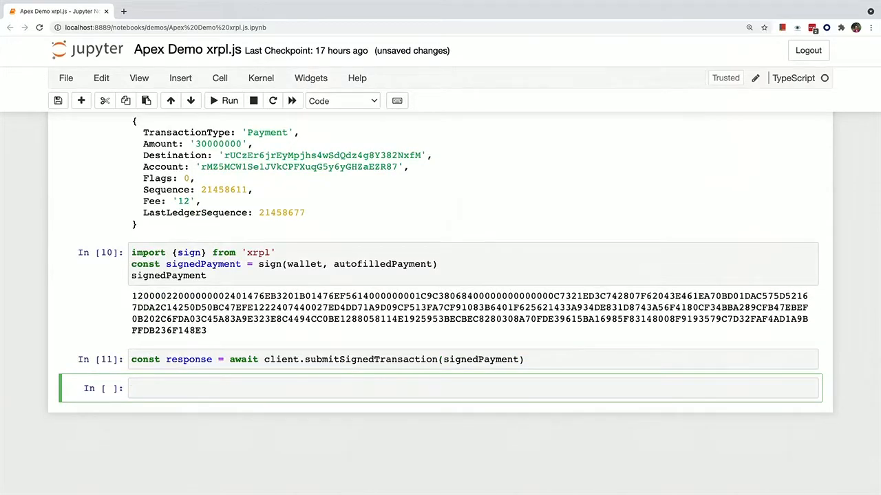
text(res)
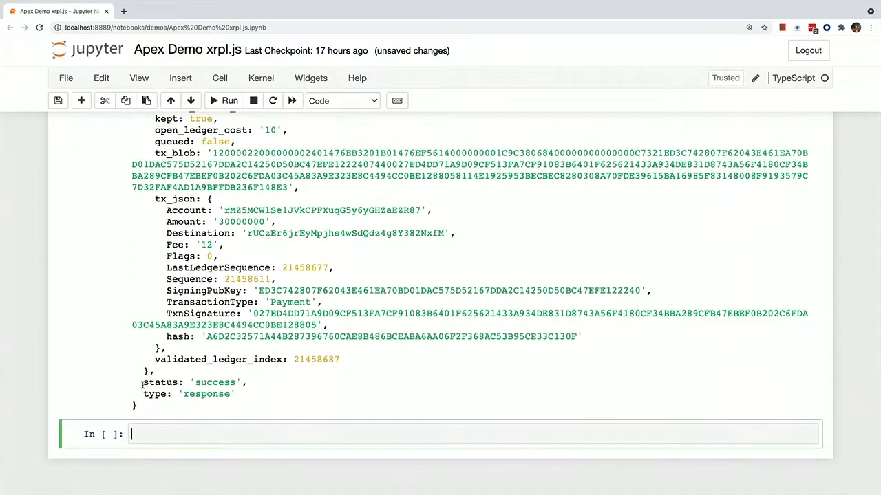
scroll(up, 3)
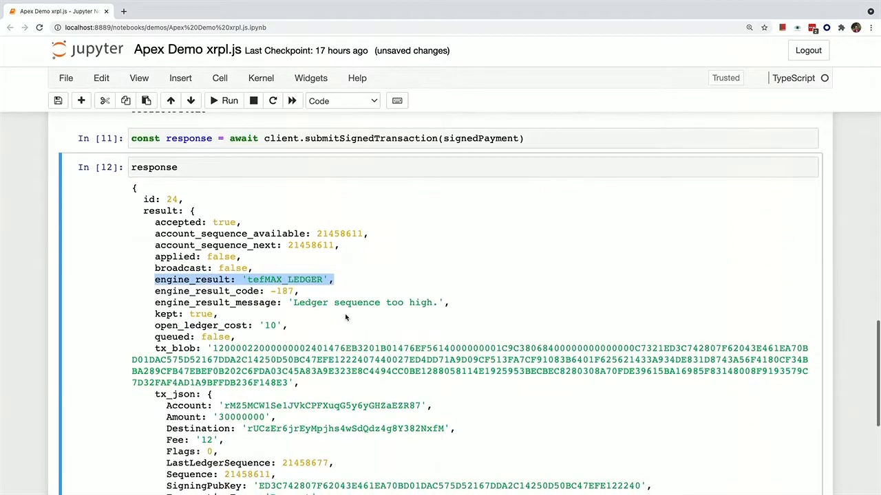
Step: Re-run the autofill, sign and submit cells and highlight engine_result tesSUCCESS in the response
scroll(up, 3)
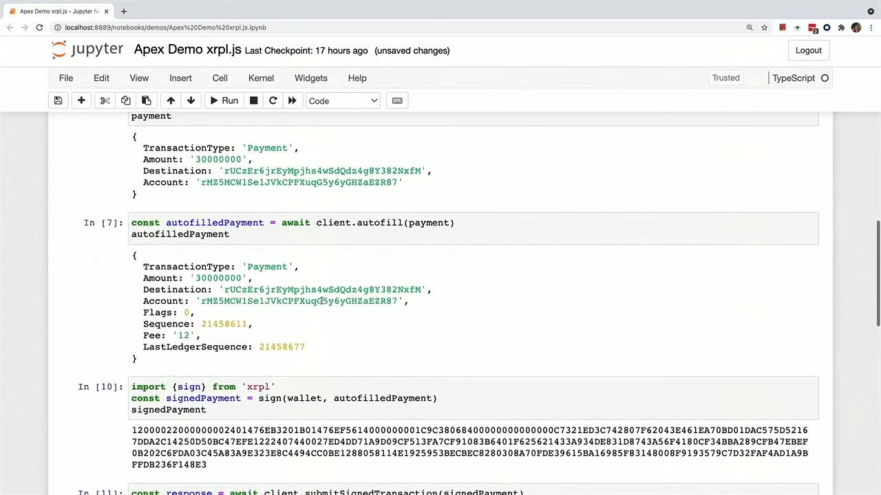
mouse_move(294, 311)
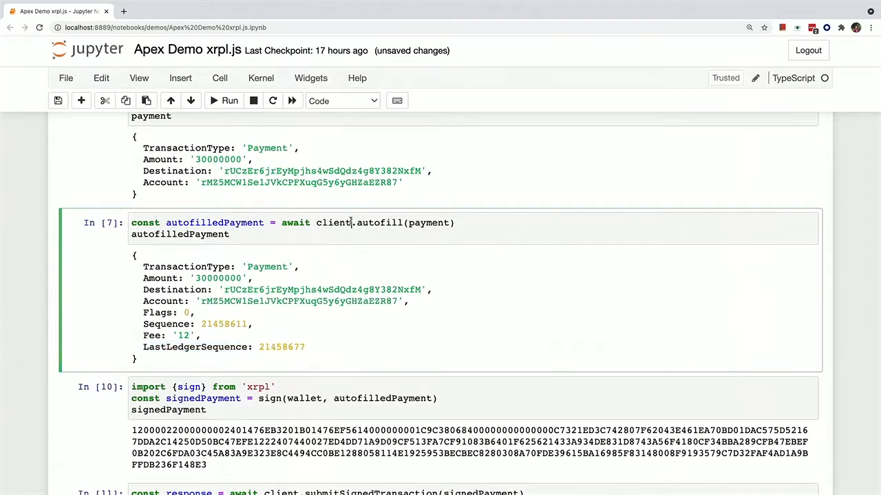
scroll(down, 3)
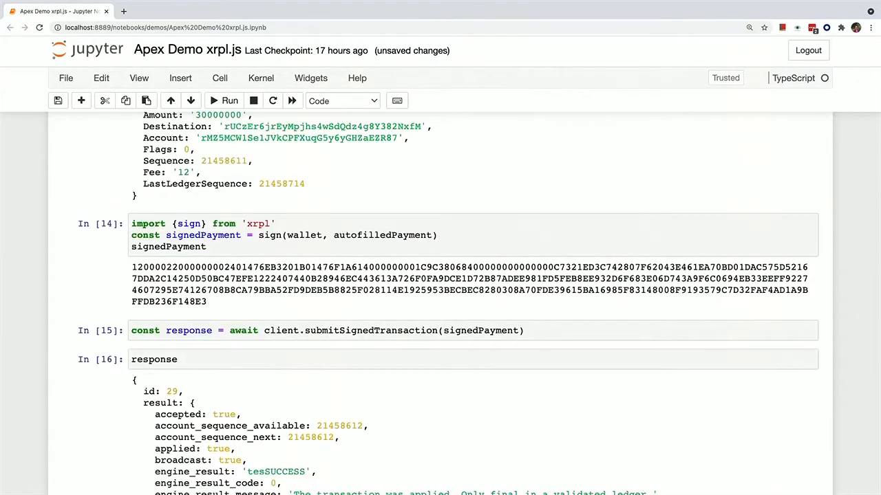
scroll(down, 3)
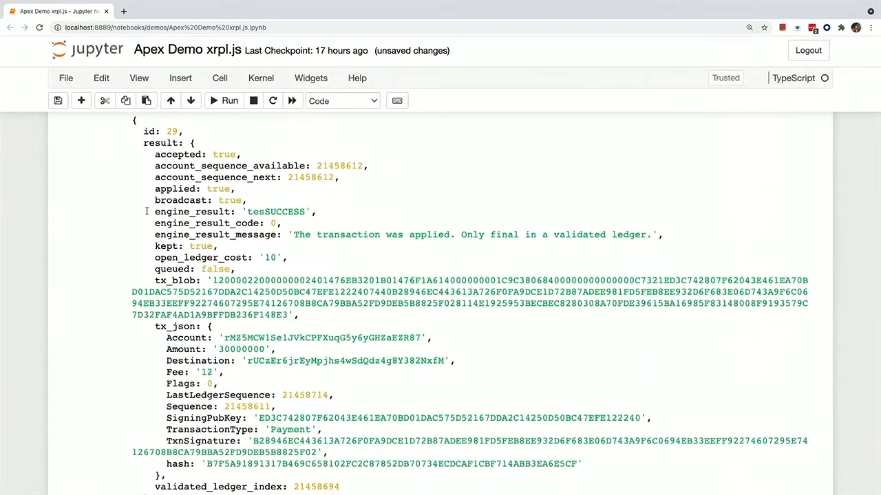
double_click(234, 211)
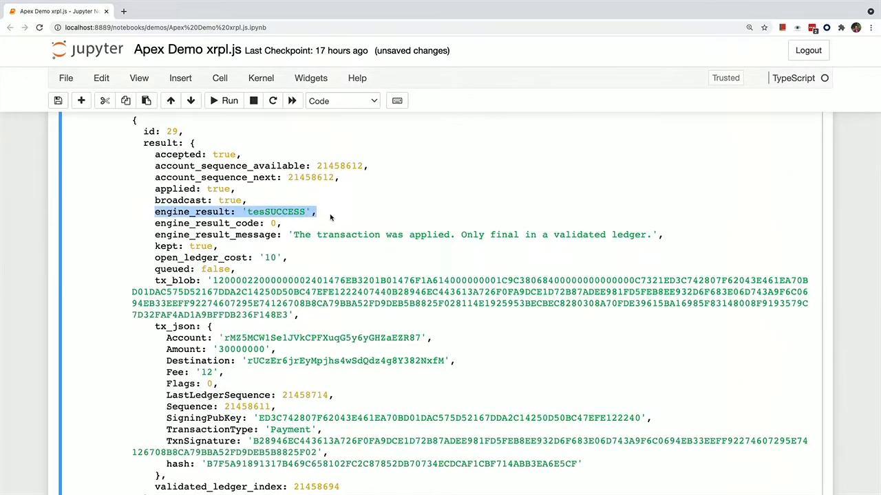
scroll(up, 3)
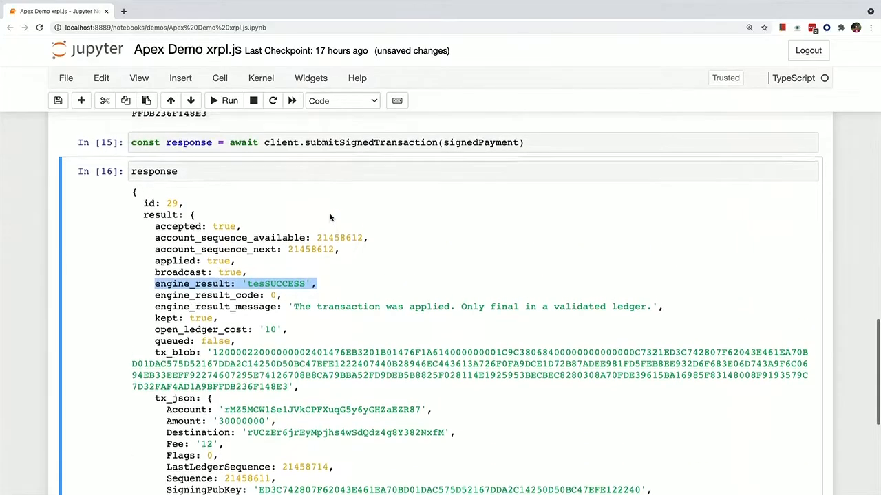
scroll(up, 3)
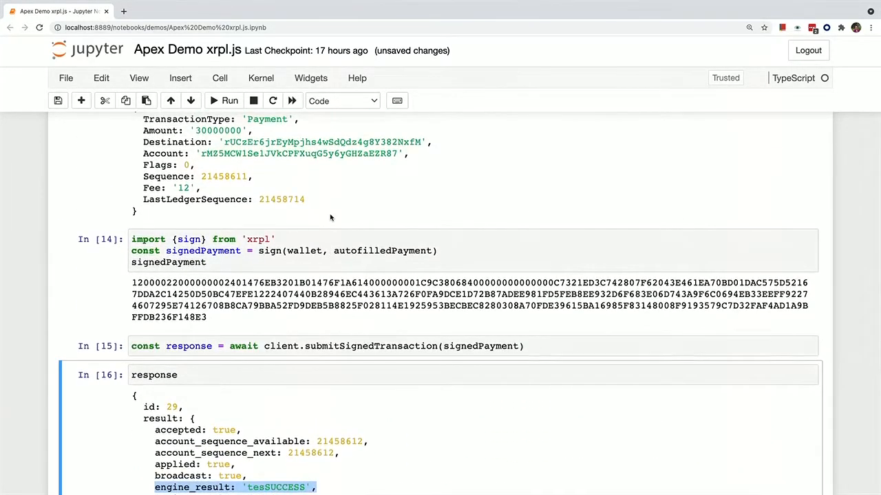